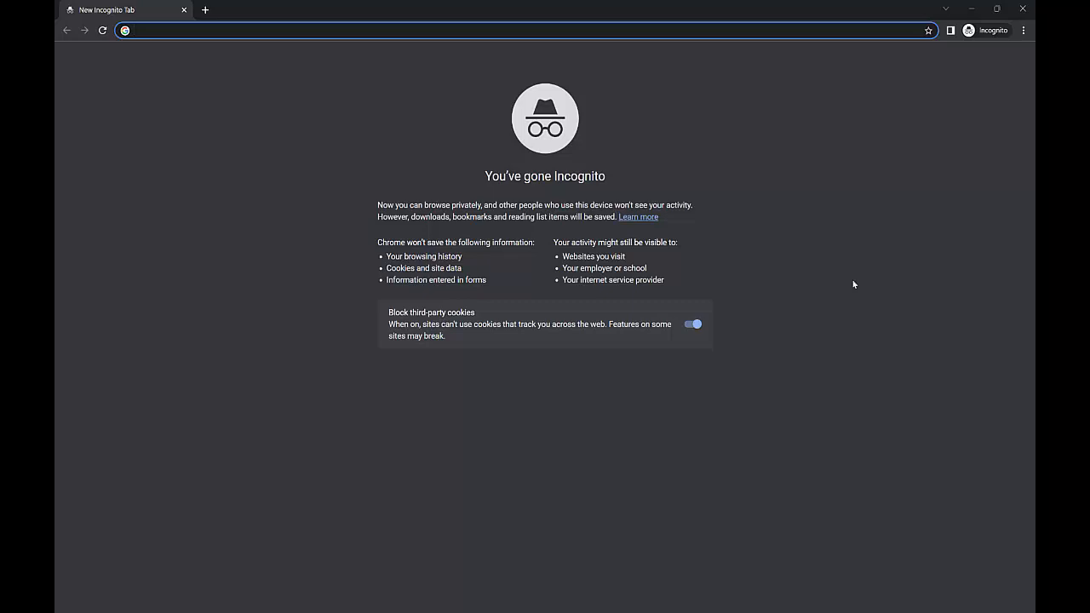
Load monitoring-and-evaluation.com from the incognito window's address bar.
left_click(340, 30)
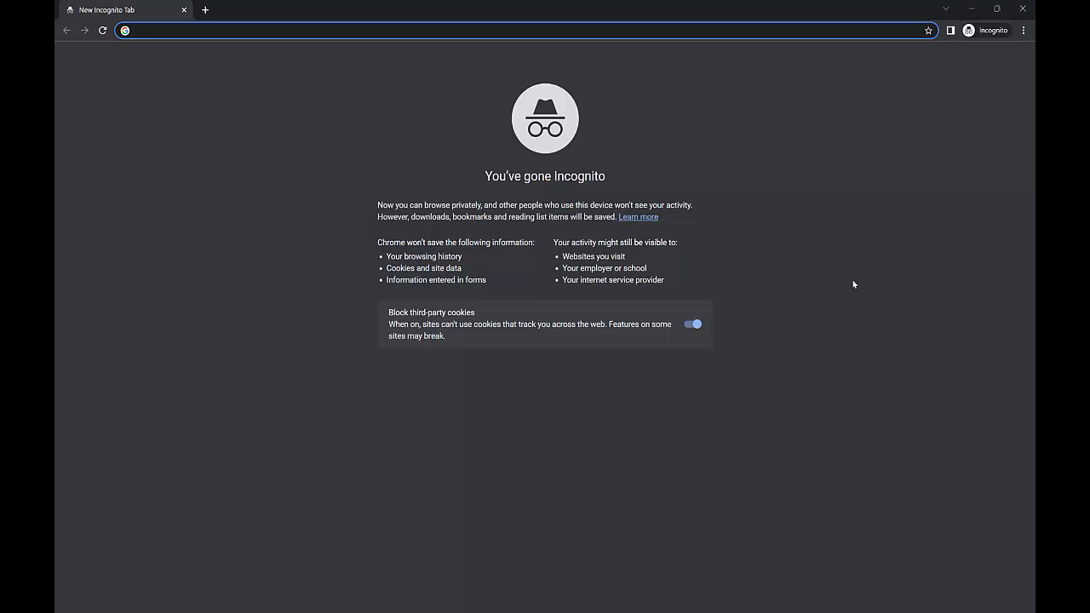
left_click(340, 31)
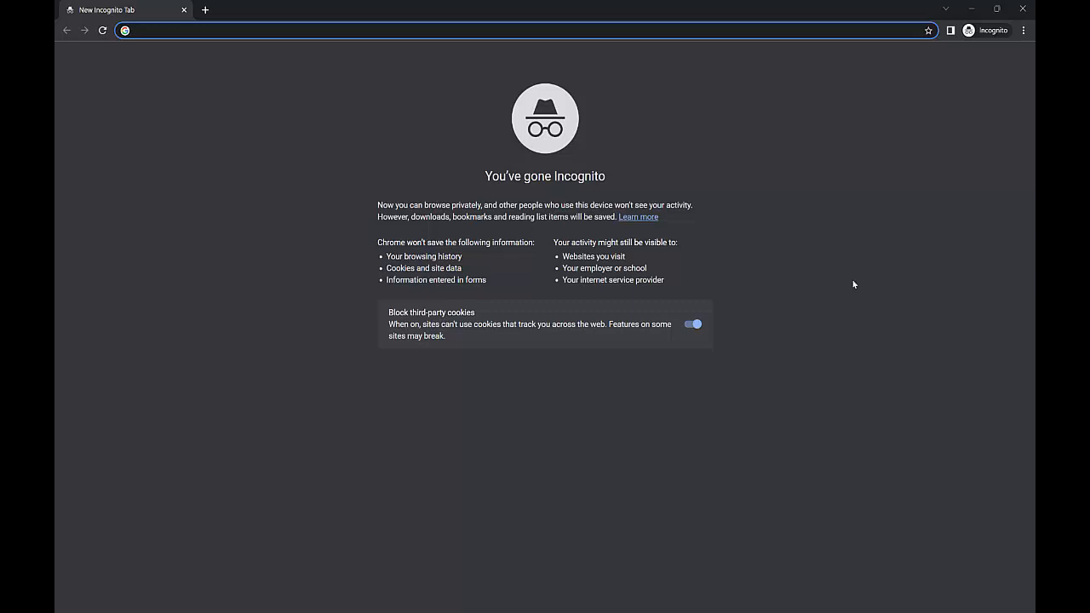
left_click(341, 30)
type("monitoring-and-evaluation.com")
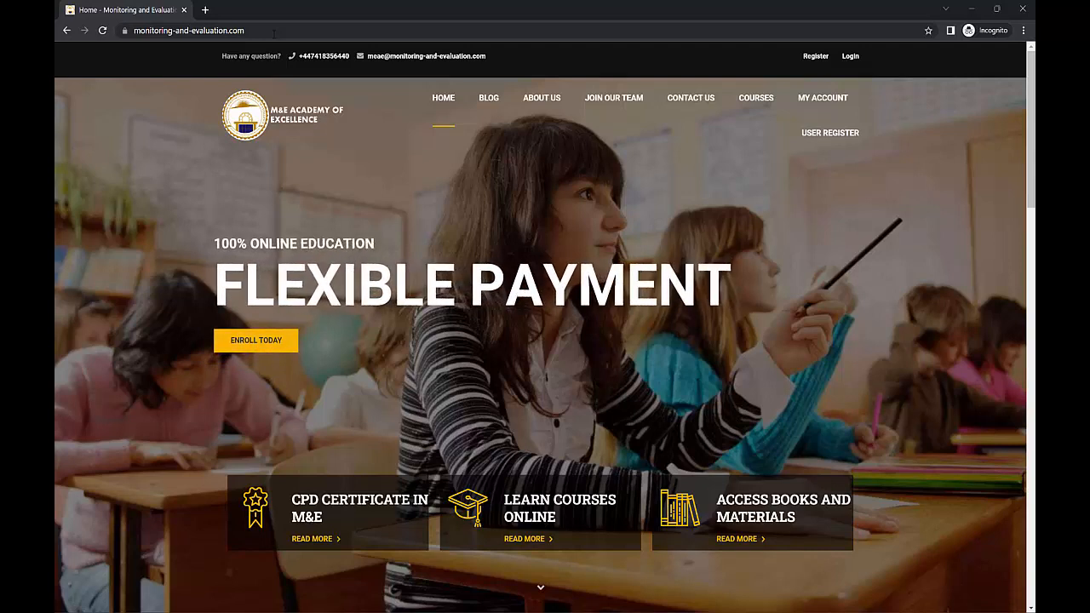
mouse_move(324, 64)
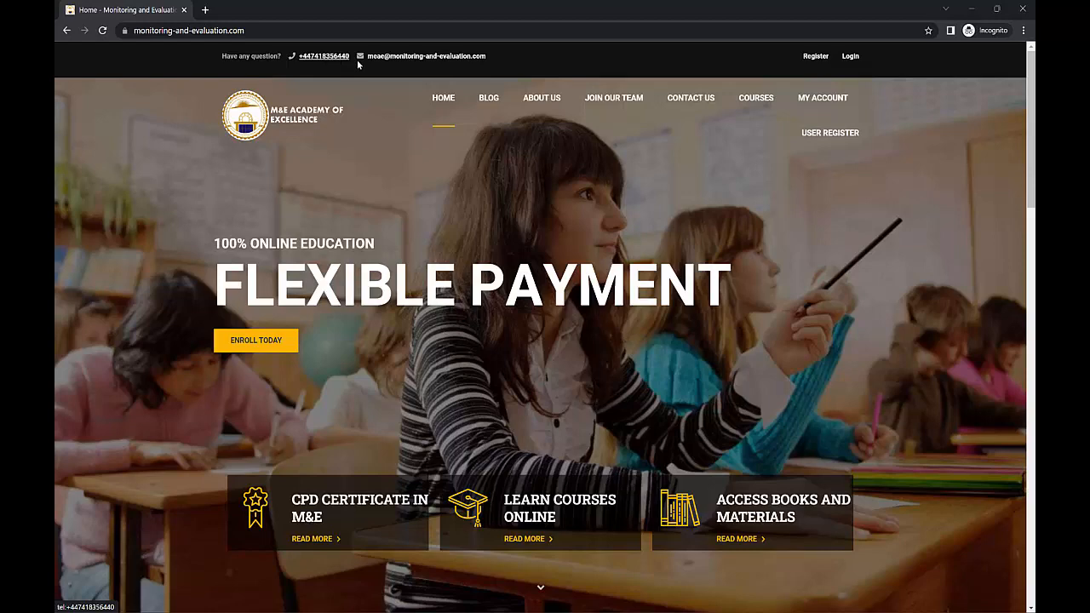
mouse_move(505, 214)
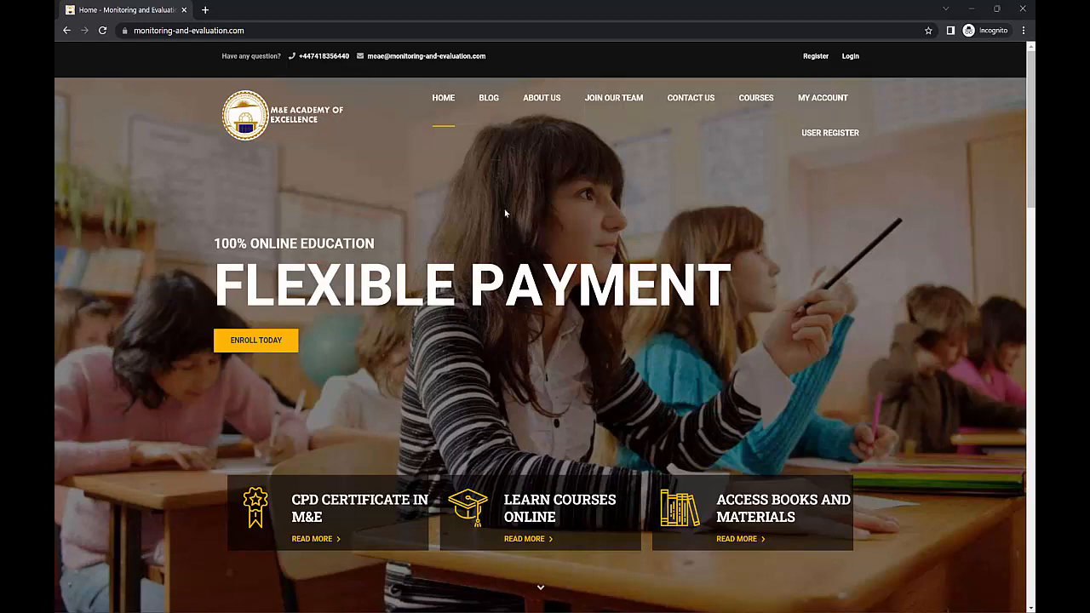
Scroll the home page down to the Short M&E Courses cards and statistics banner.
scroll("down", 3)
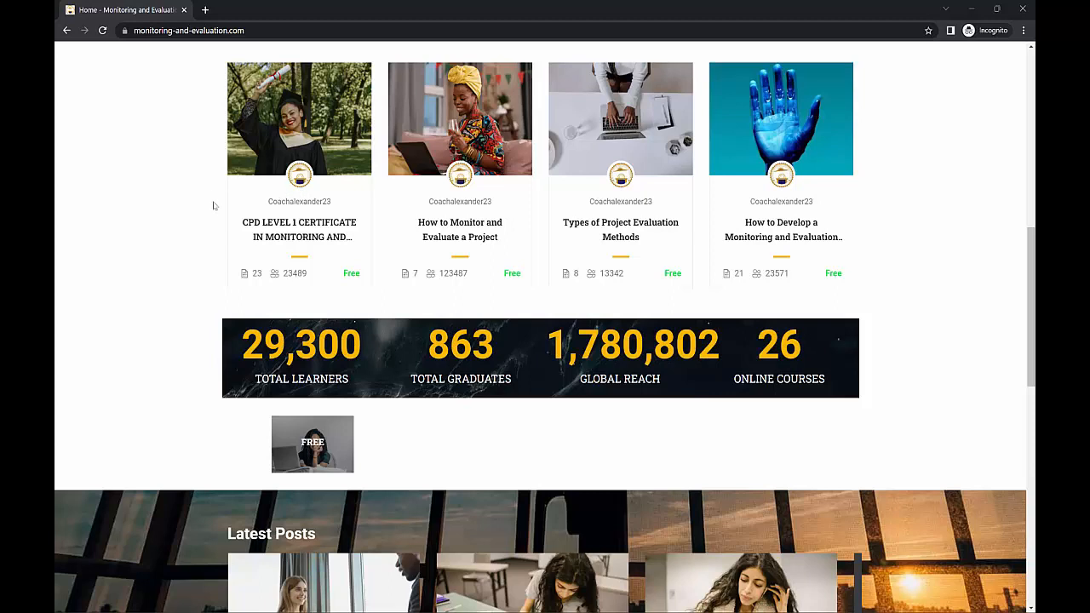
mouse_move(460, 229)
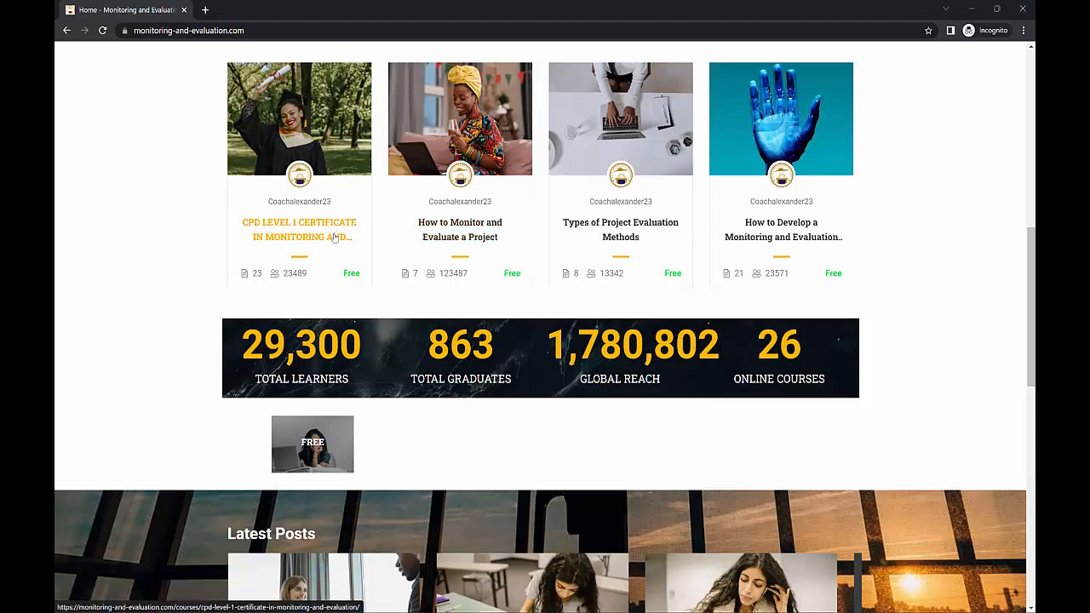
mouse_move(460, 230)
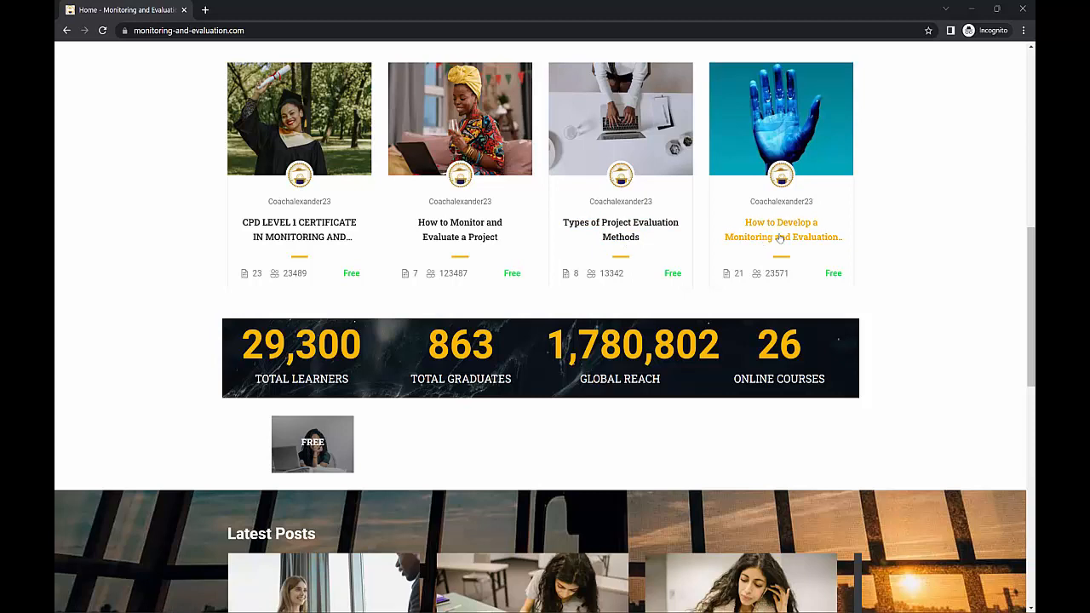
mouse_move(781, 237)
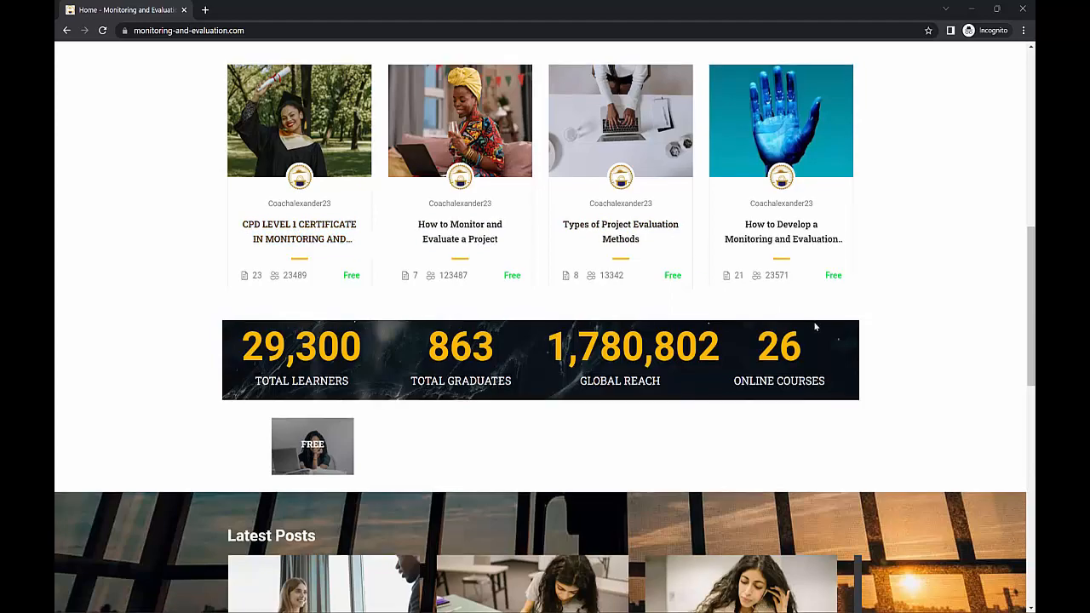
scroll("down", 3)
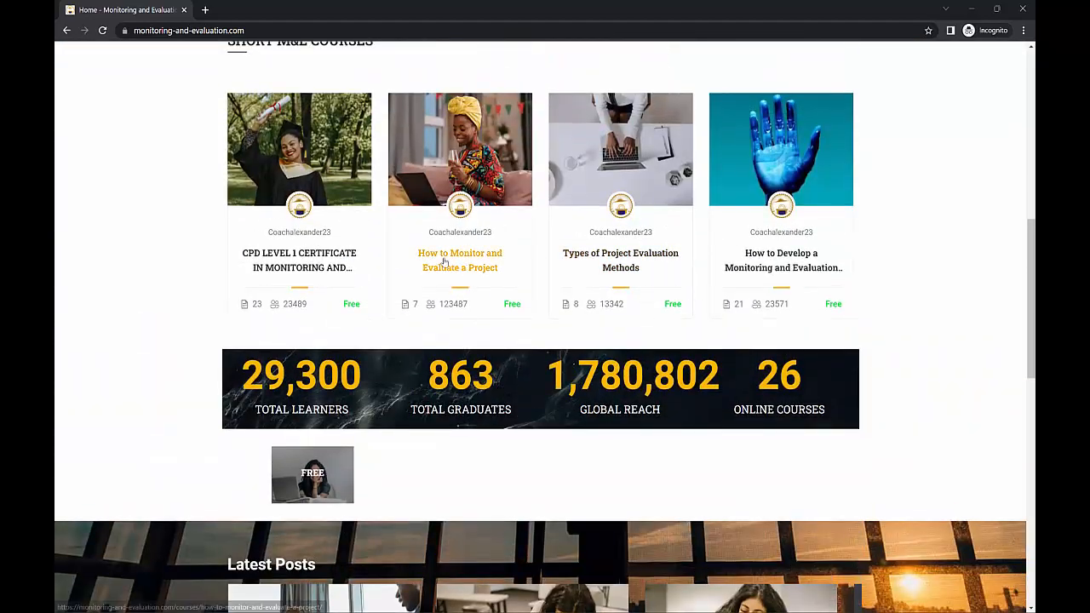
Open 'How to Monitor and Evaluate a Project', try Start Now, then bring up Register.
left_click(460, 259)
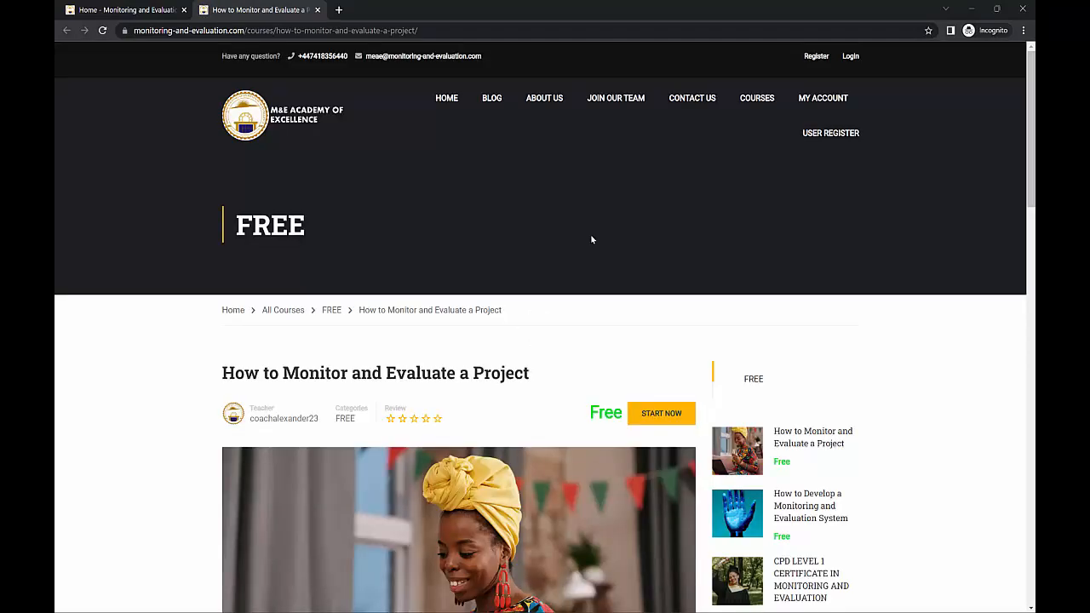
scroll("down", 3)
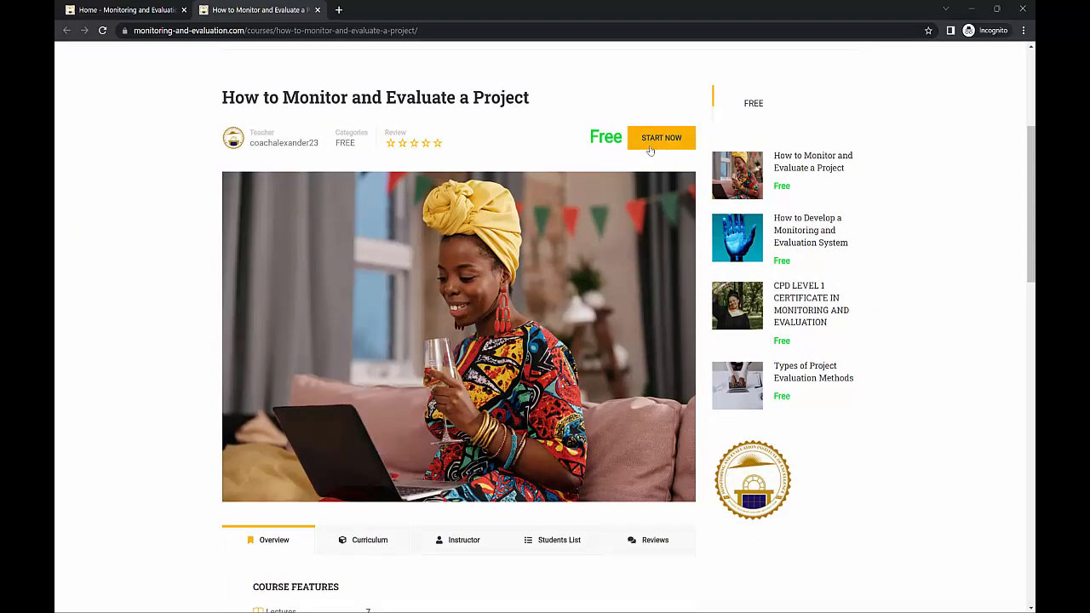
left_click(661, 137)
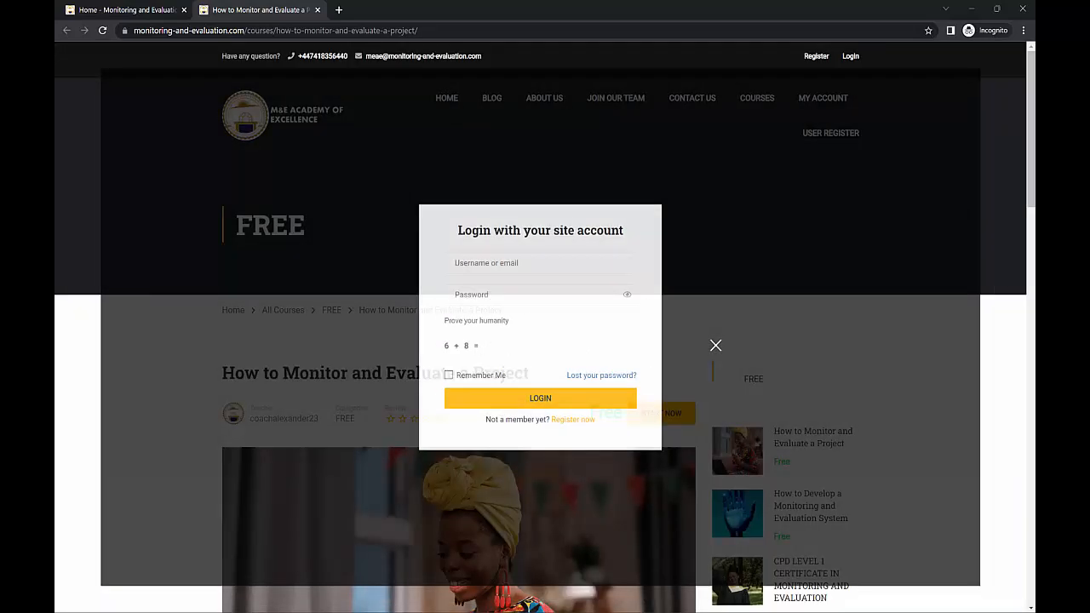
left_click(715, 345)
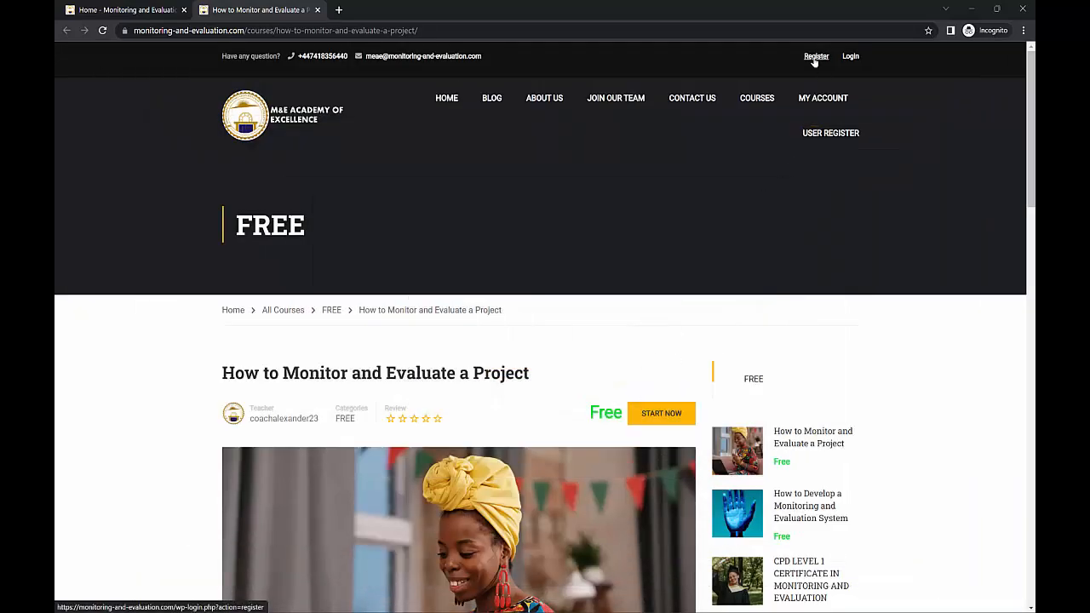
left_click(816, 57)
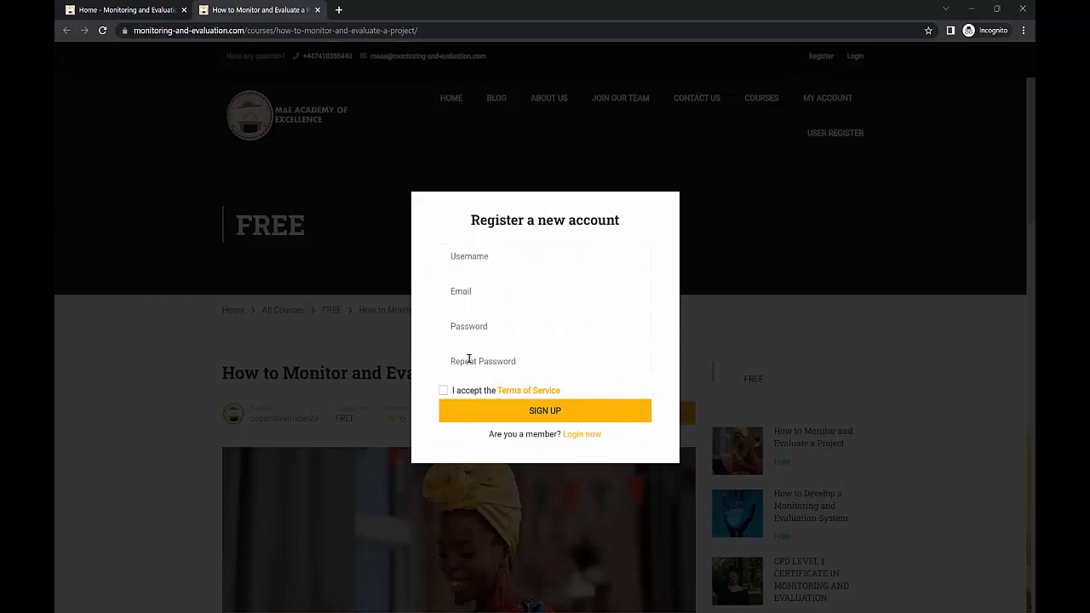
mouse_move(674, 352)
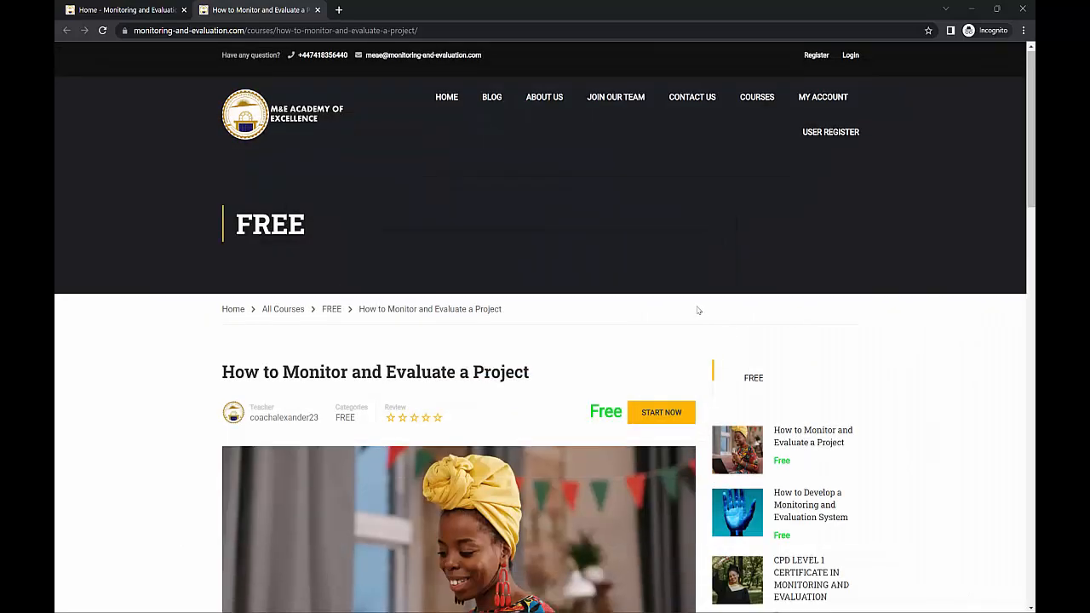
scroll("down", 3)
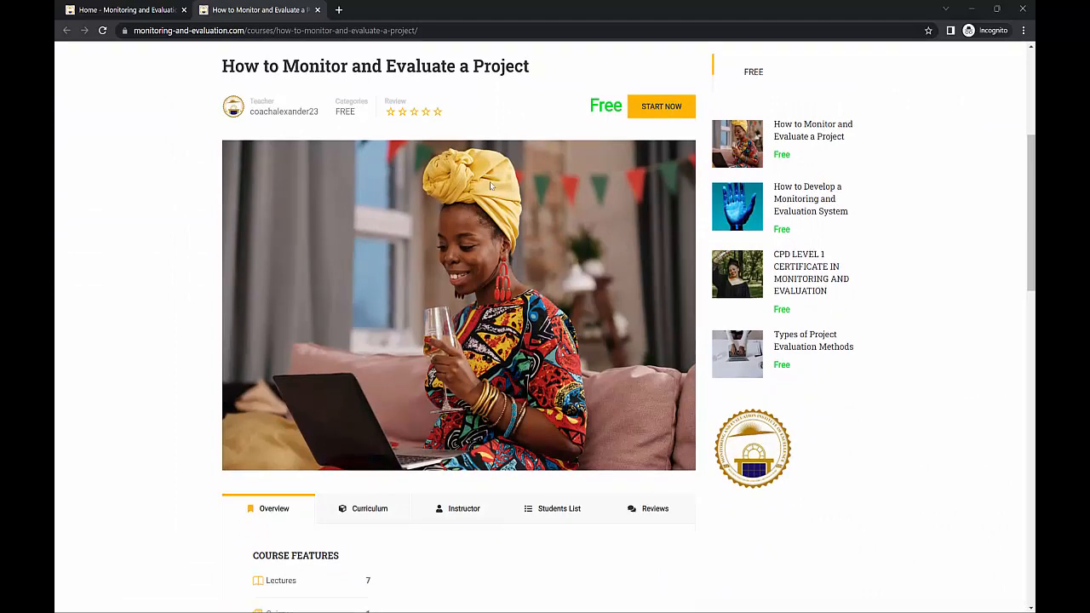
scroll("down", 3)
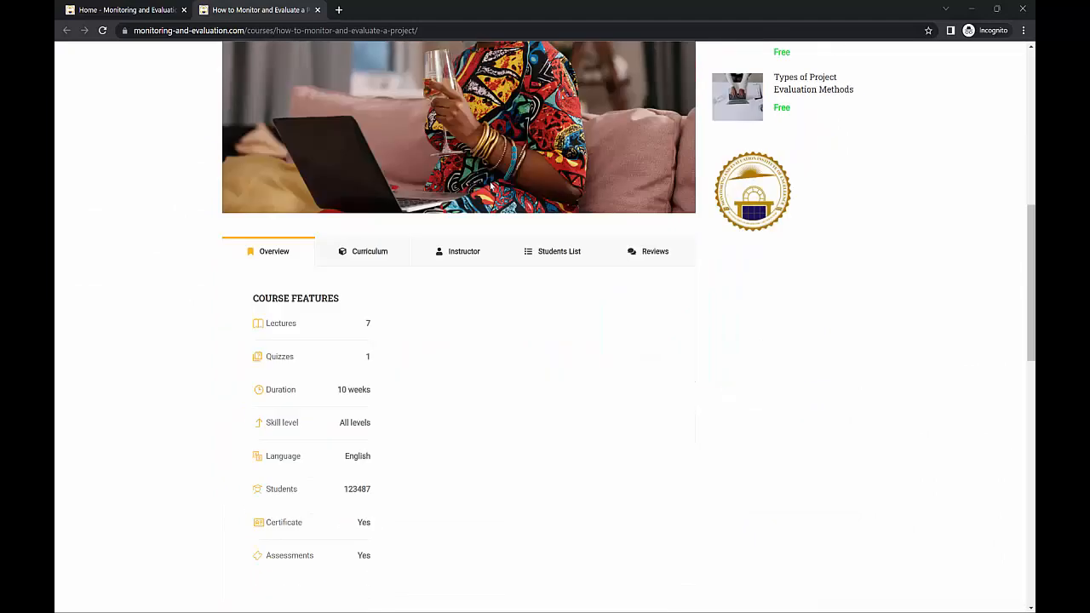
scroll("down", 3)
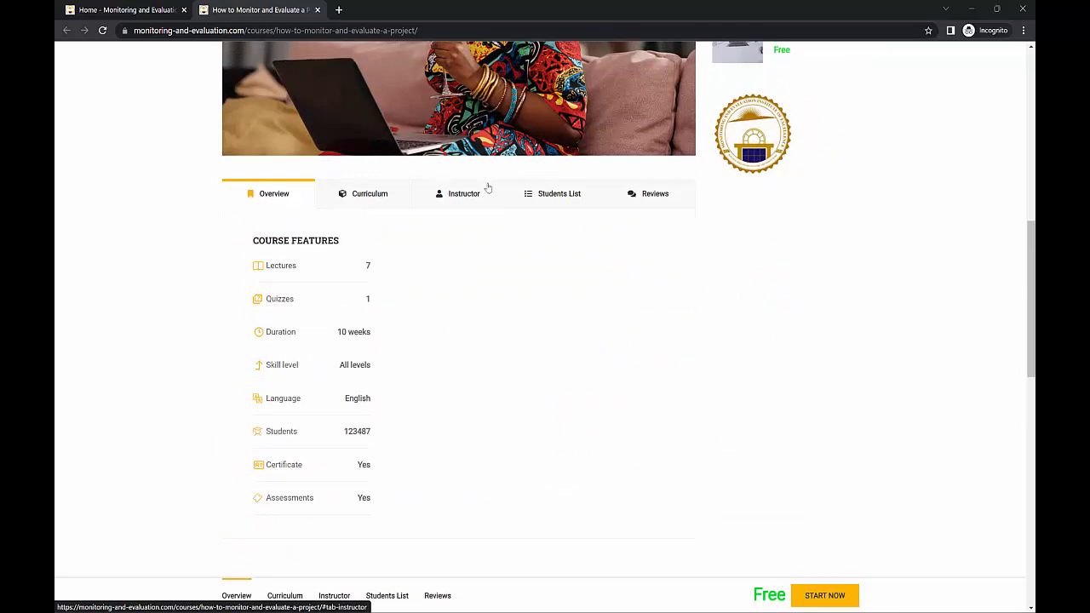
mouse_move(480, 200)
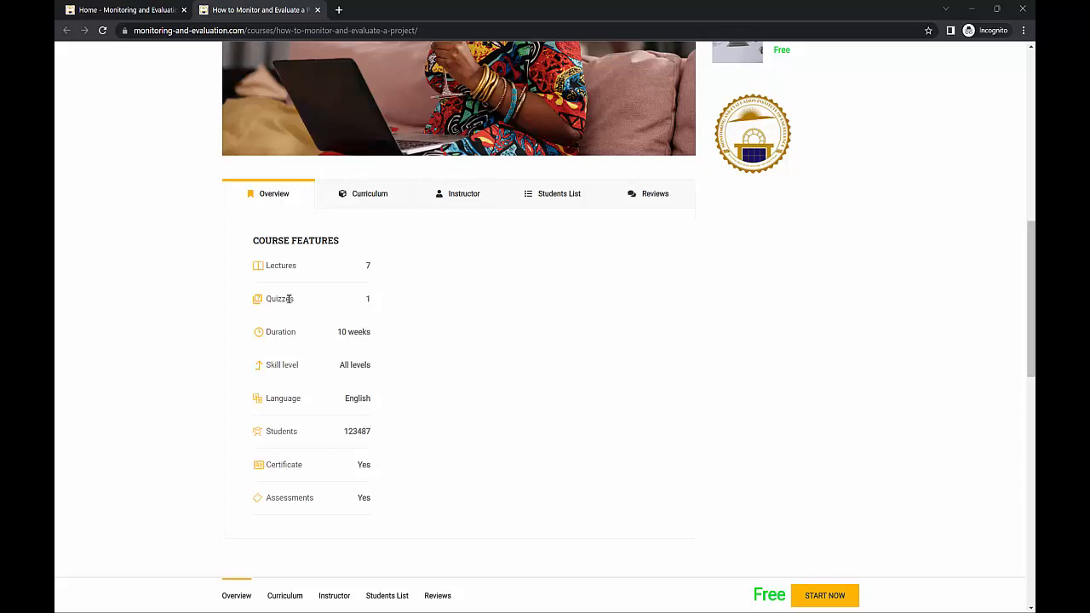
mouse_move(338, 304)
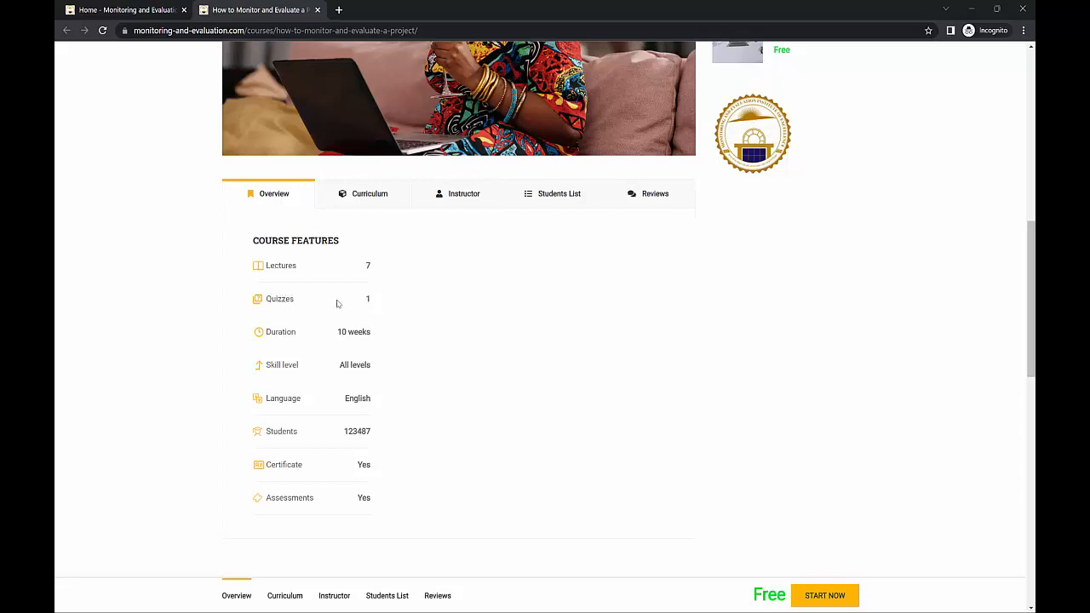
mouse_move(339, 299)
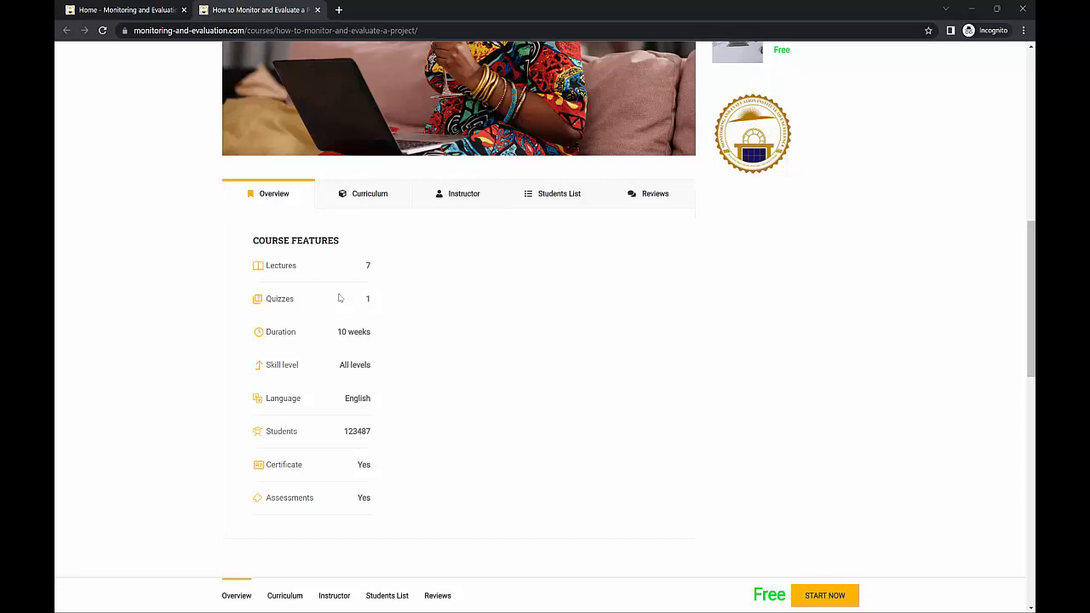
mouse_move(266, 474)
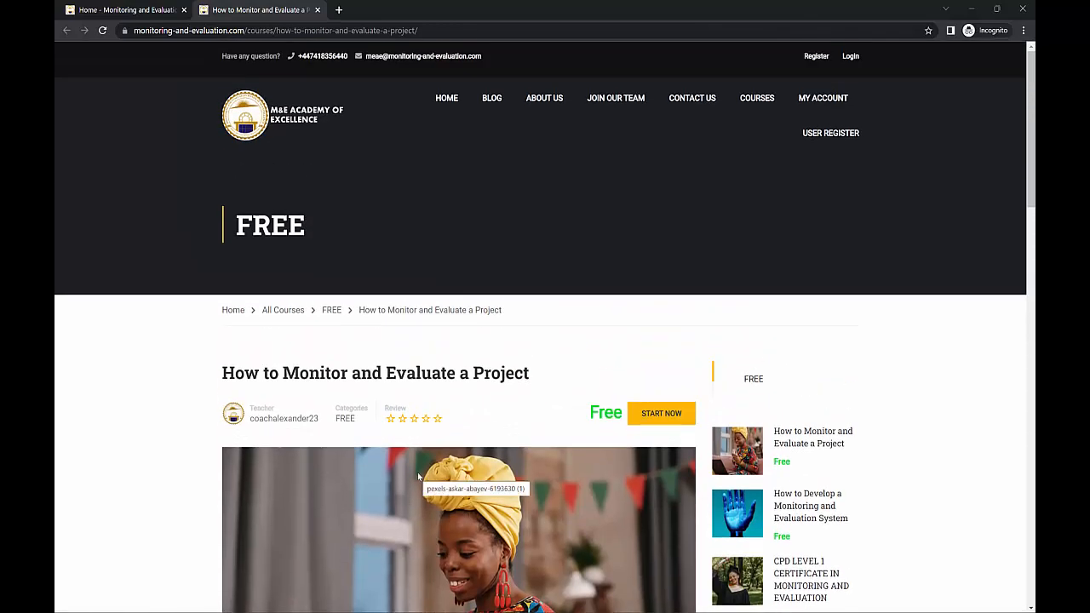
scroll("down", 3)
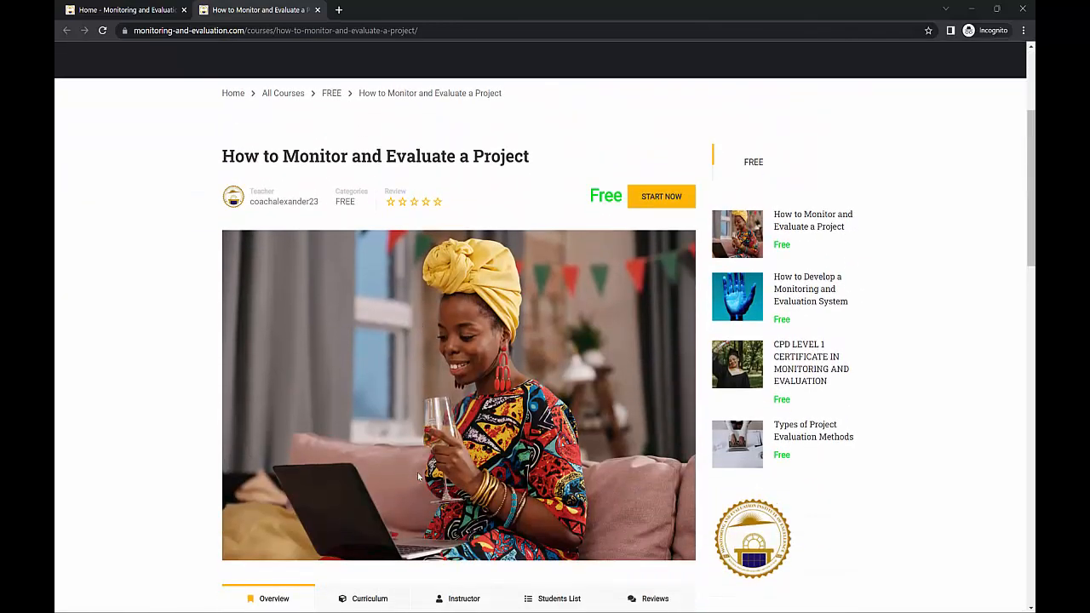
scroll("down", 3)
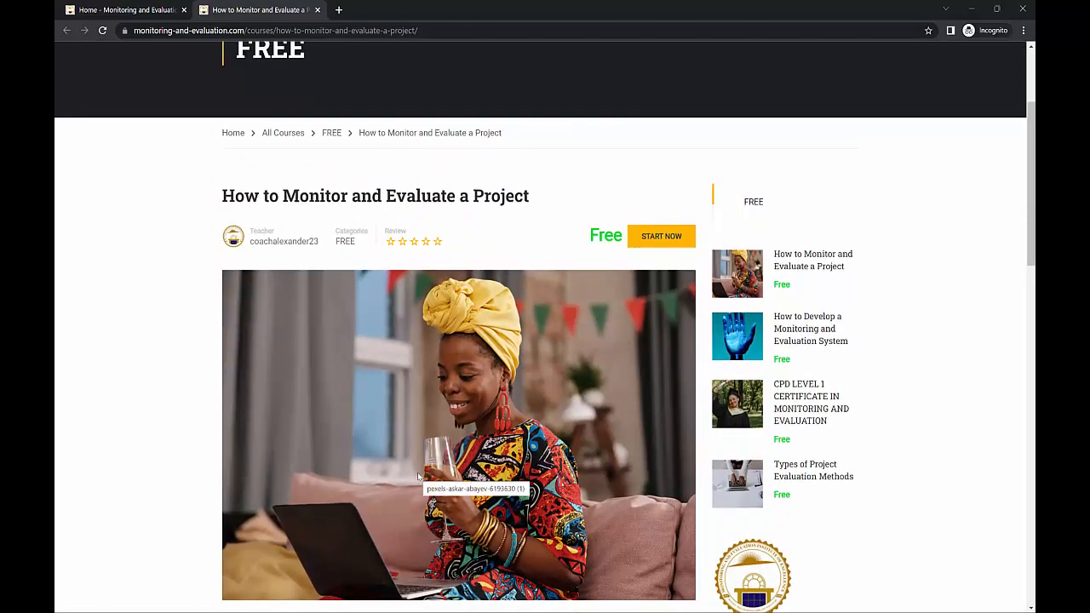
scroll("down", 3)
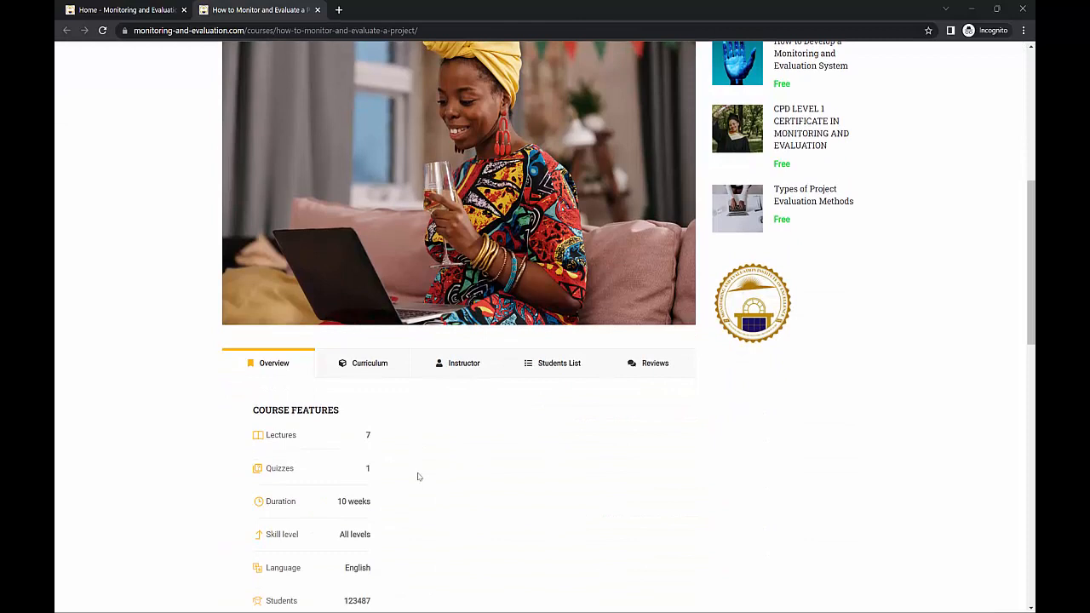
mouse_move(395, 418)
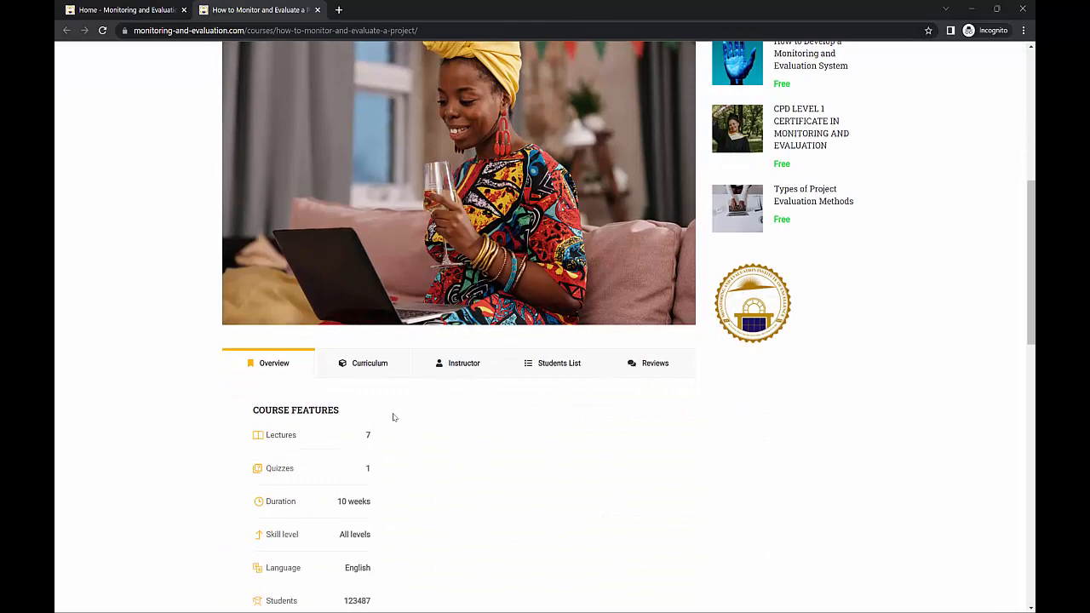
scroll("down", 3)
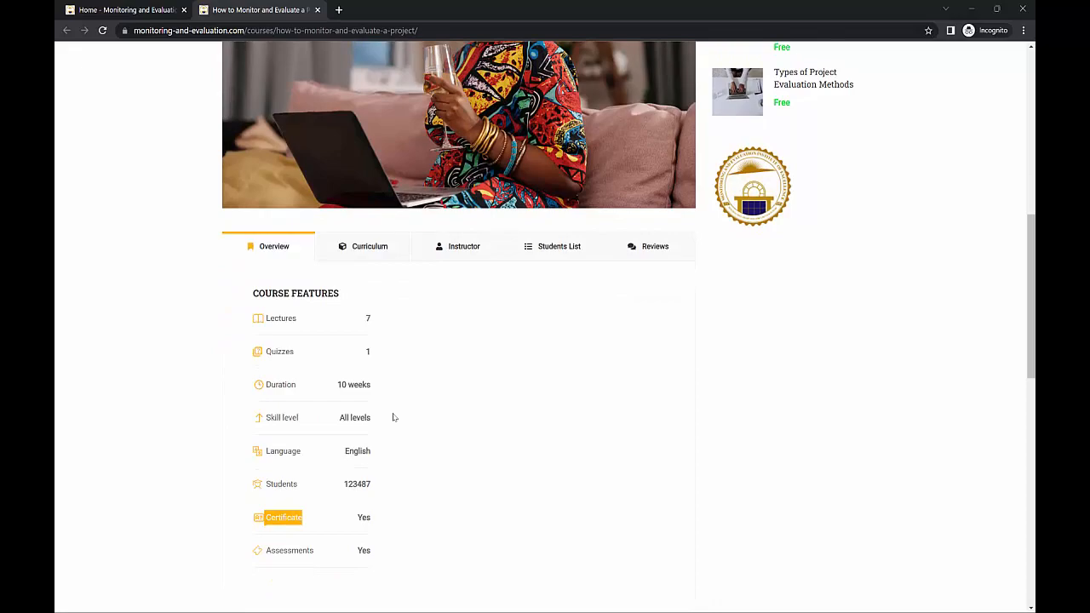
scroll("down", 3)
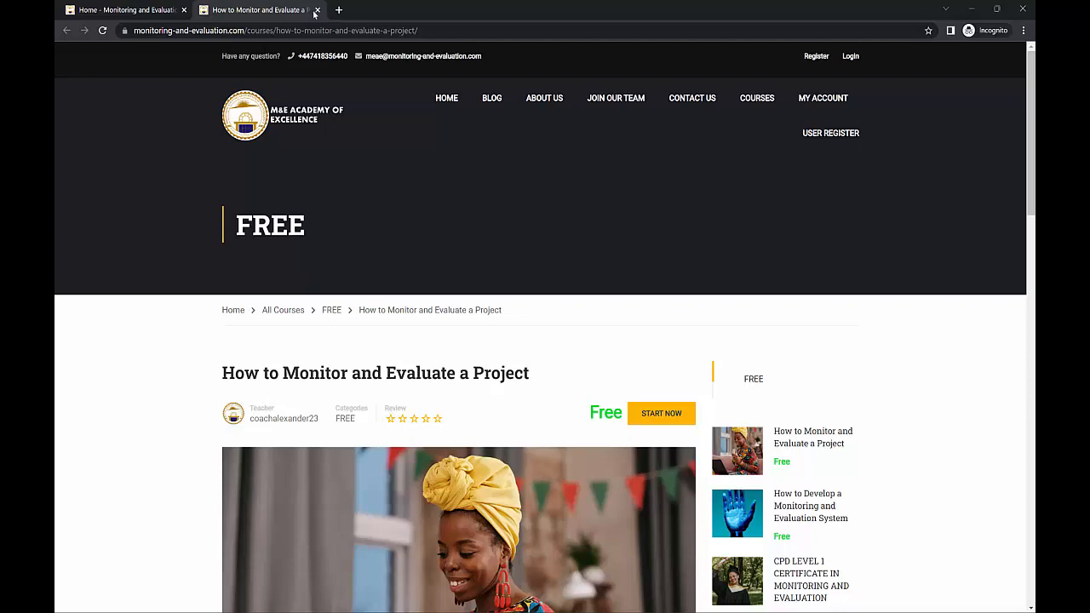
Return home, open Books and Materials, and scroll to its sixth document.
left_click(317, 9)
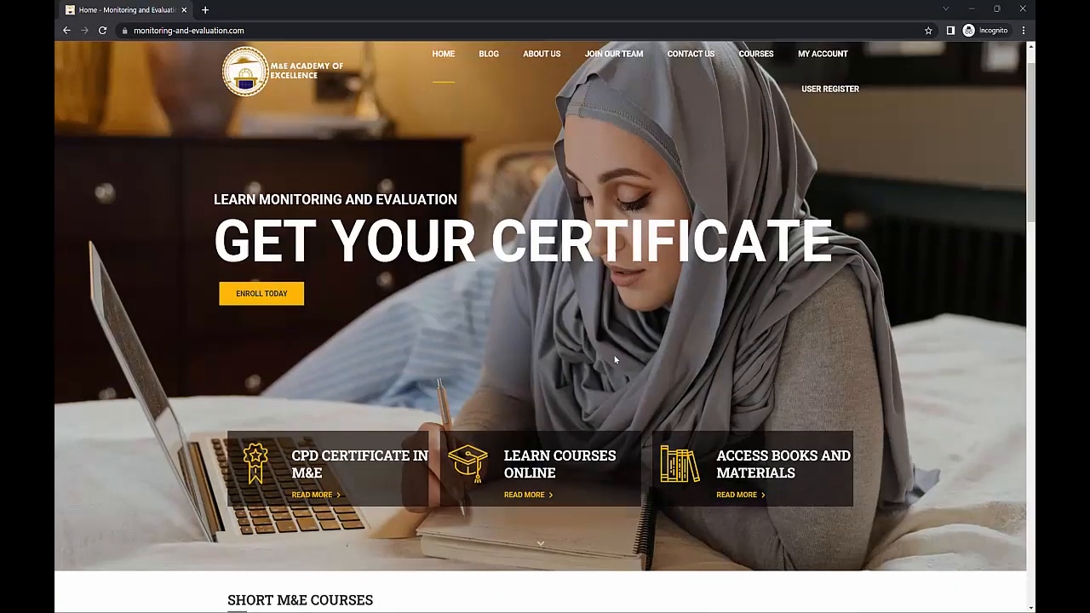
scroll("down", 3)
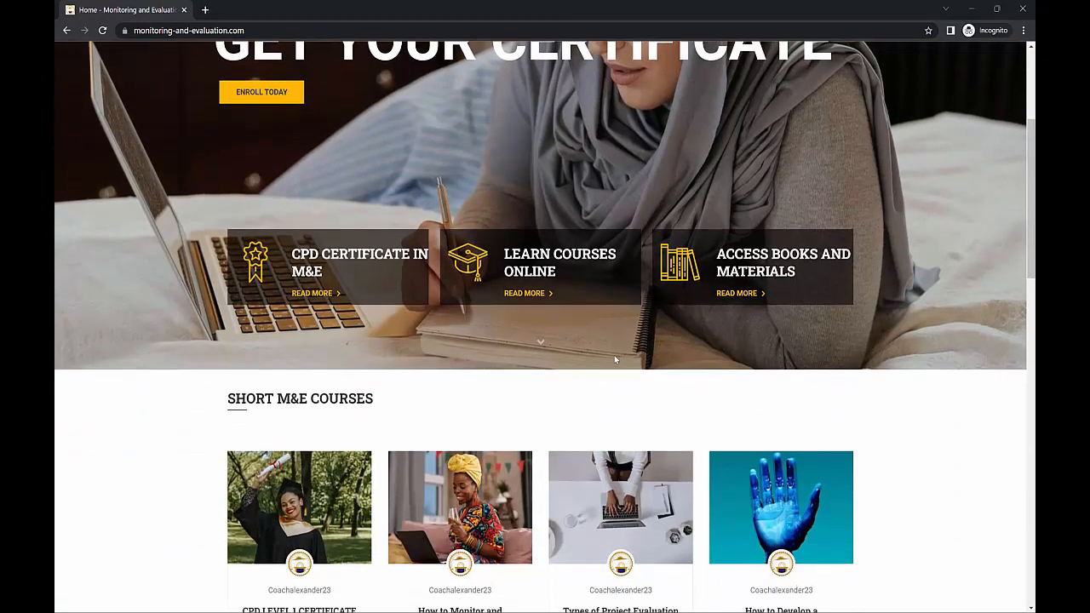
mouse_move(577, 375)
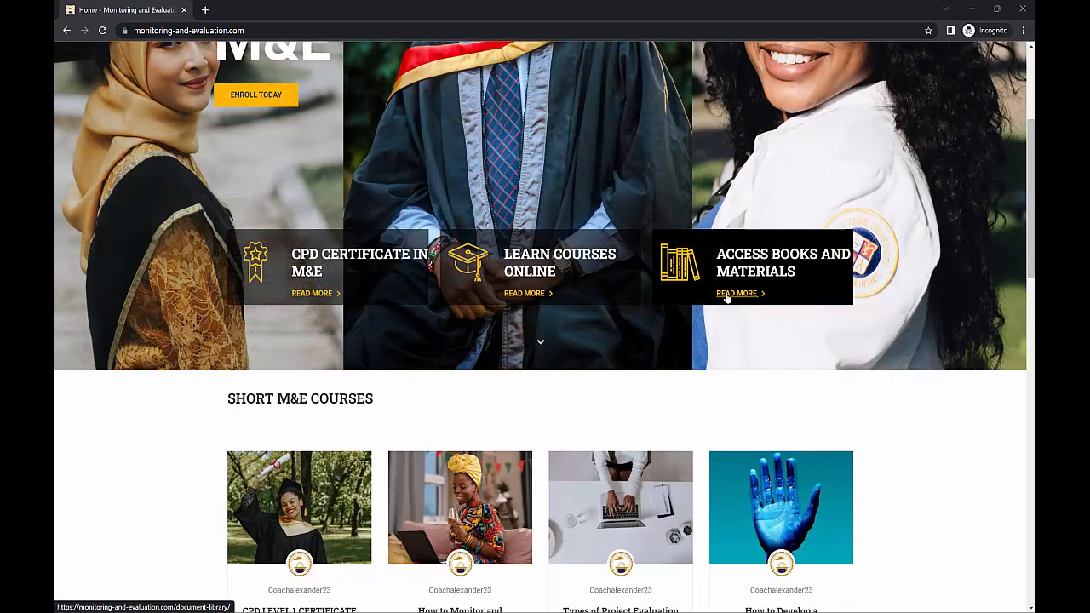
left_click(738, 293)
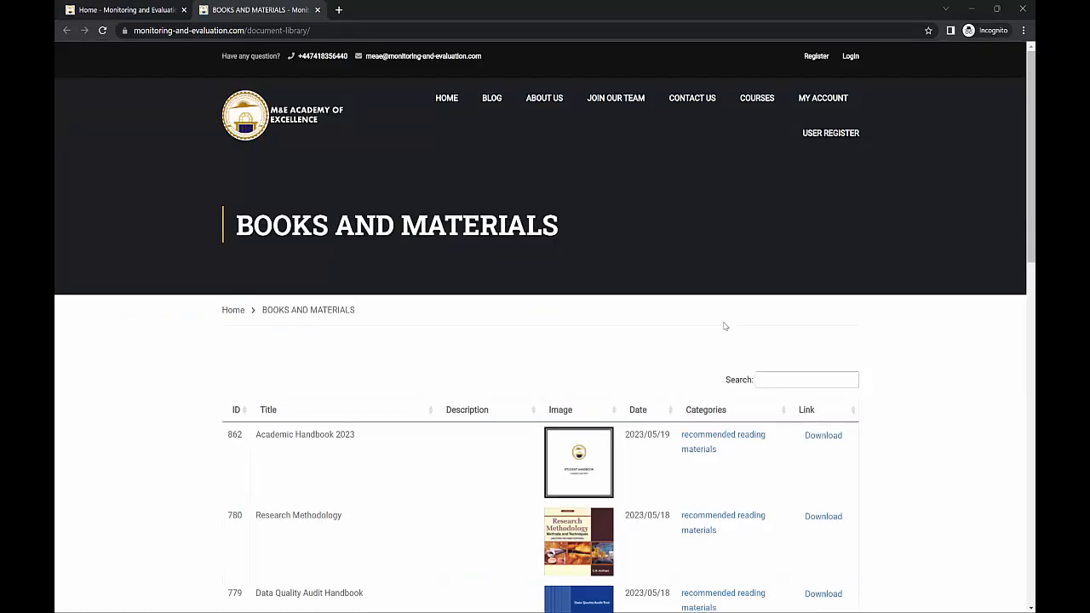
scroll("down", 3)
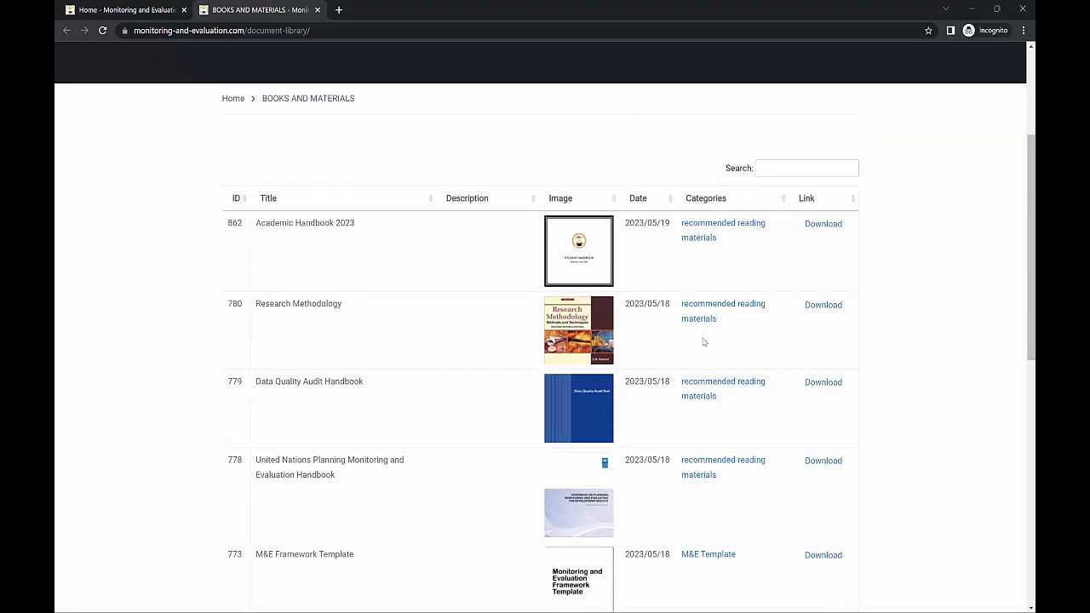
mouse_move(604, 398)
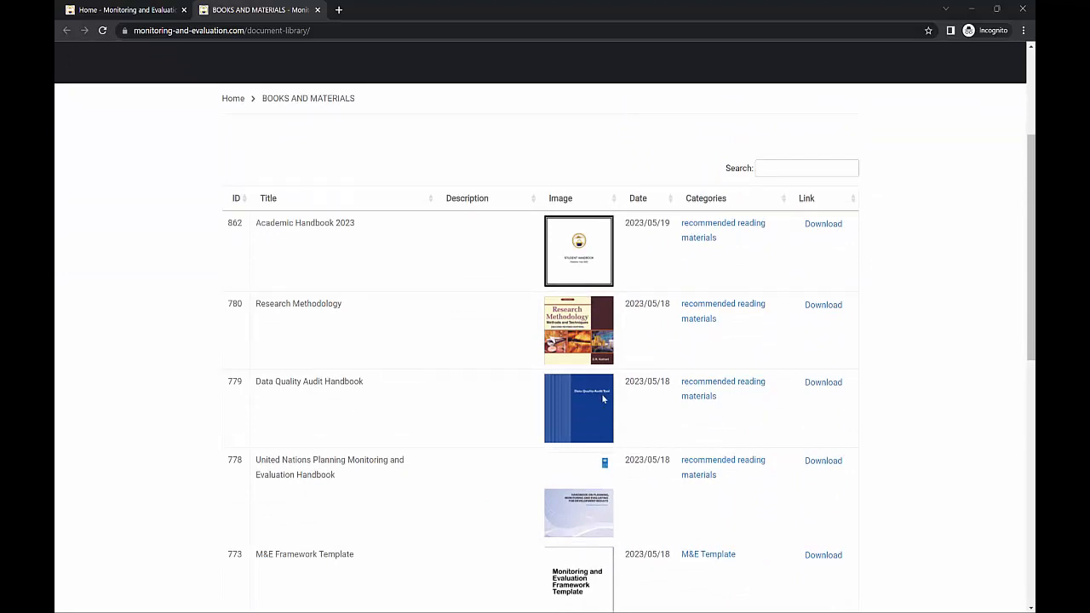
mouse_move(318, 400)
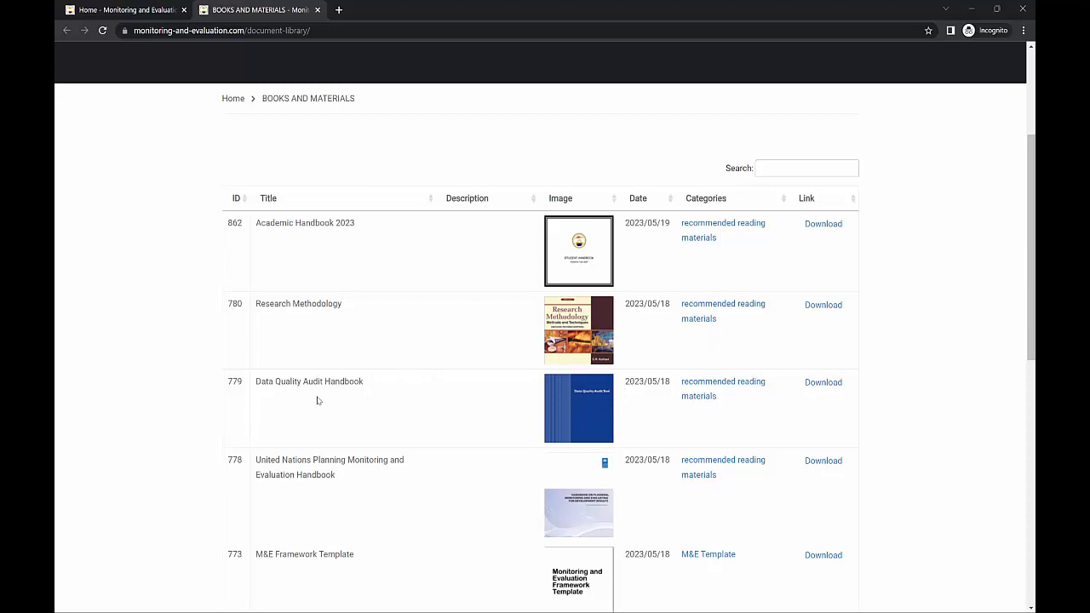
mouse_move(598, 500)
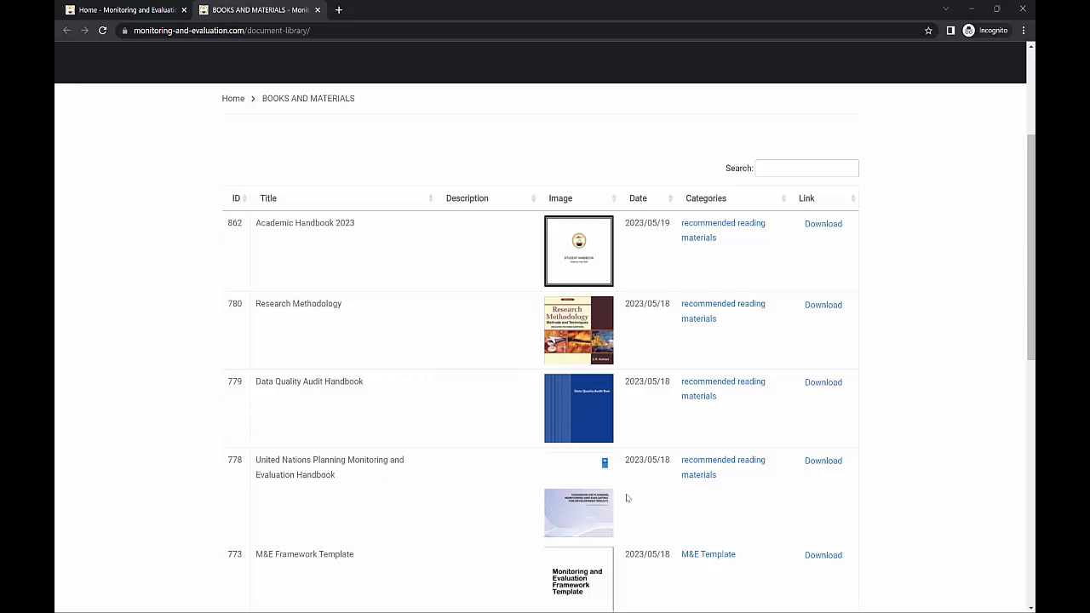
scroll("down", 3)
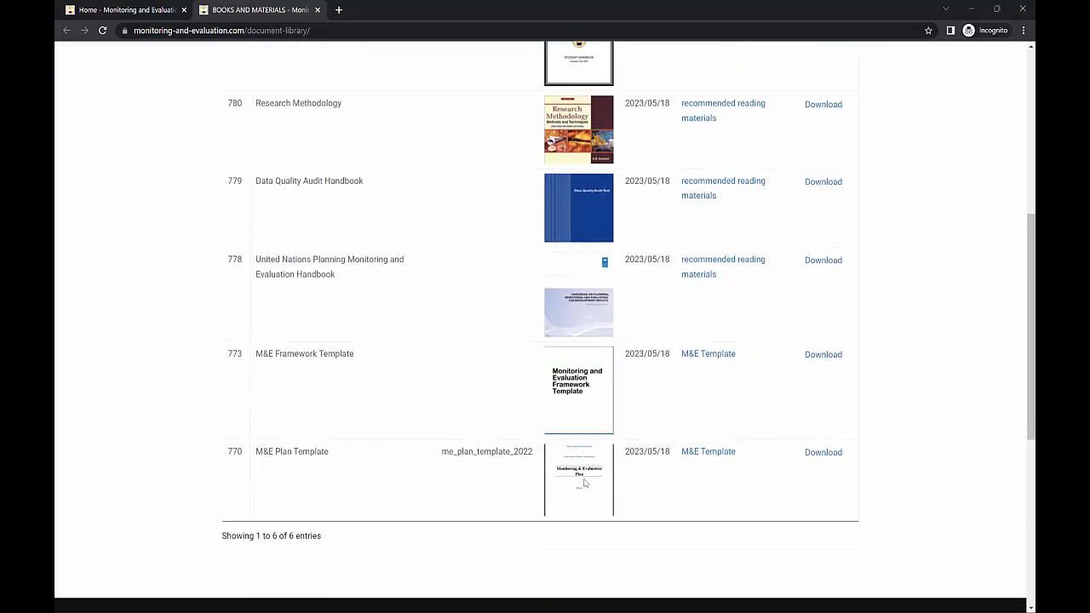
mouse_move(584, 483)
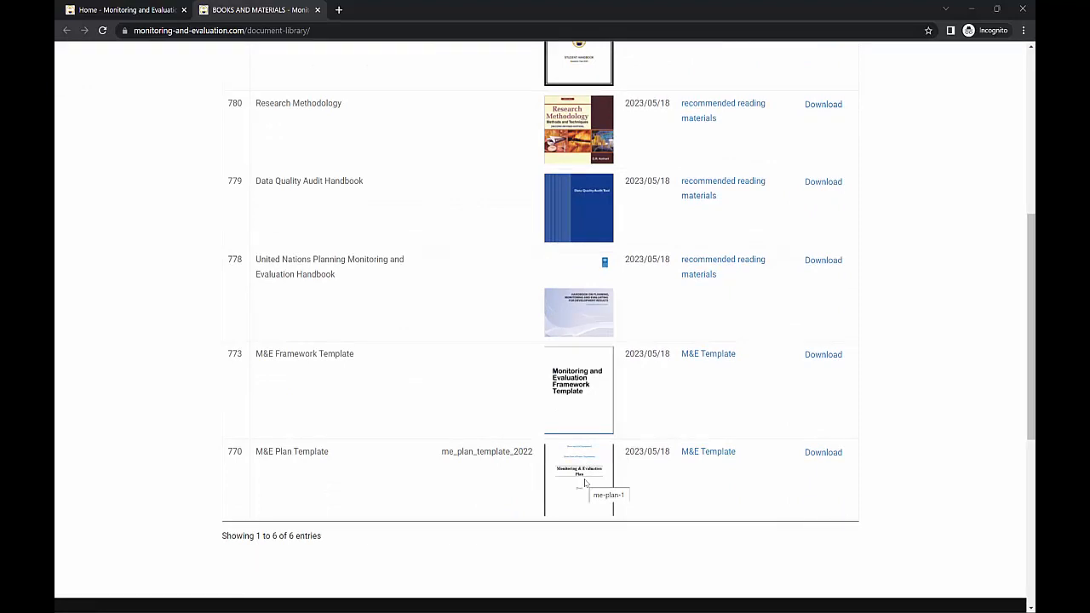
mouse_move(561, 480)
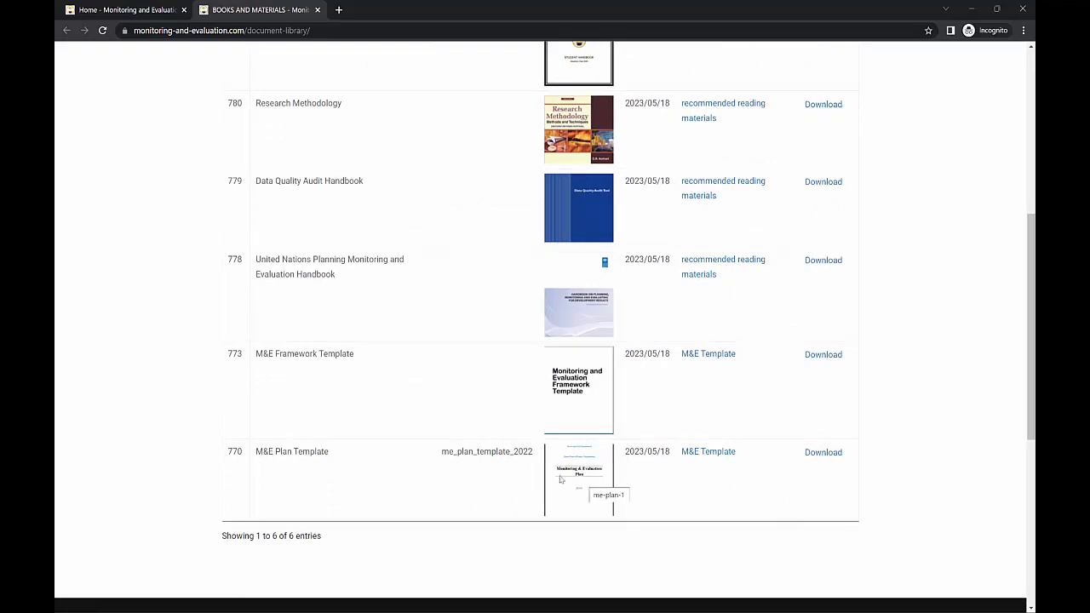
mouse_move(305, 392)
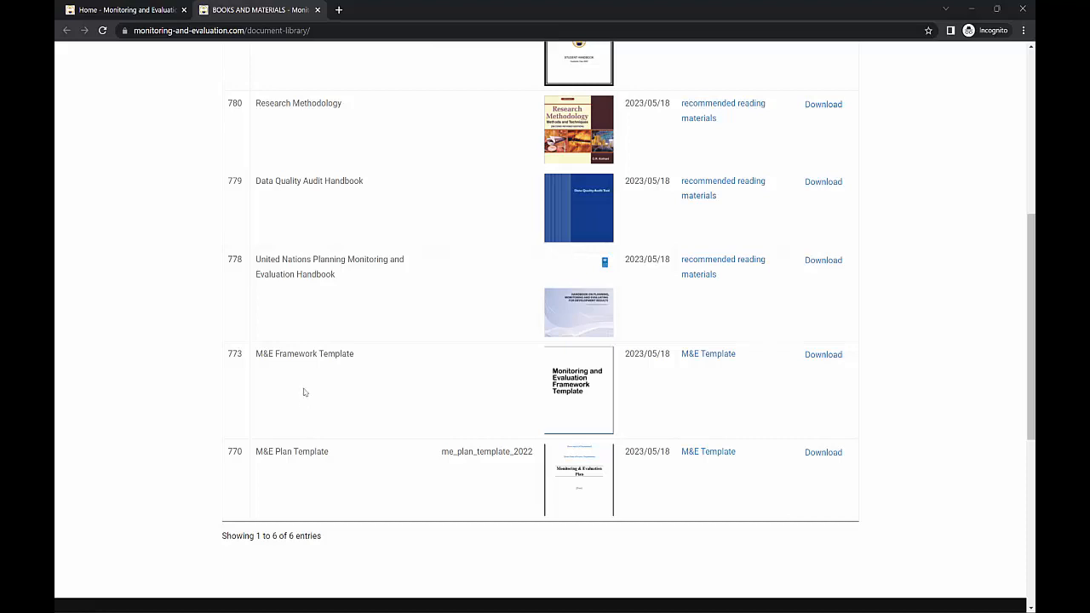
mouse_move(478, 445)
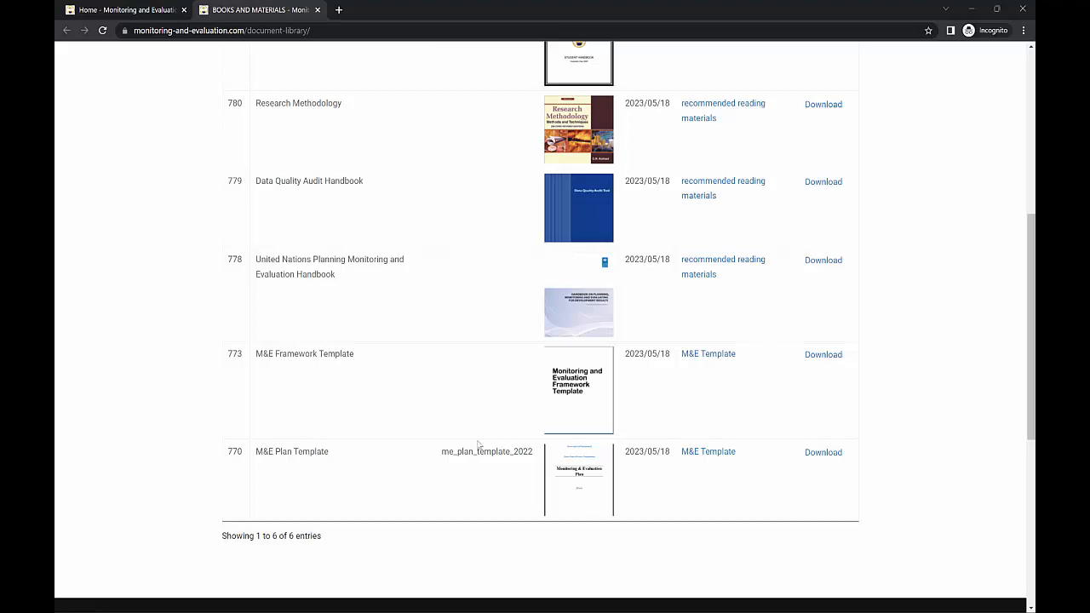
Browse the MEAE Online Courses page through its CPD levels.
scroll("up", 3)
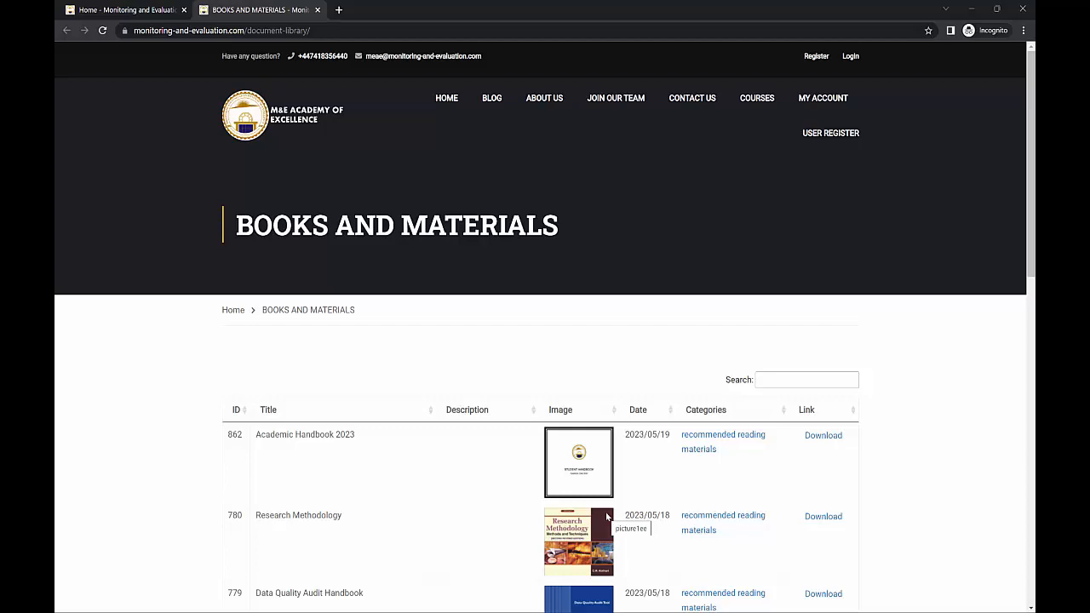
mouse_move(384, 255)
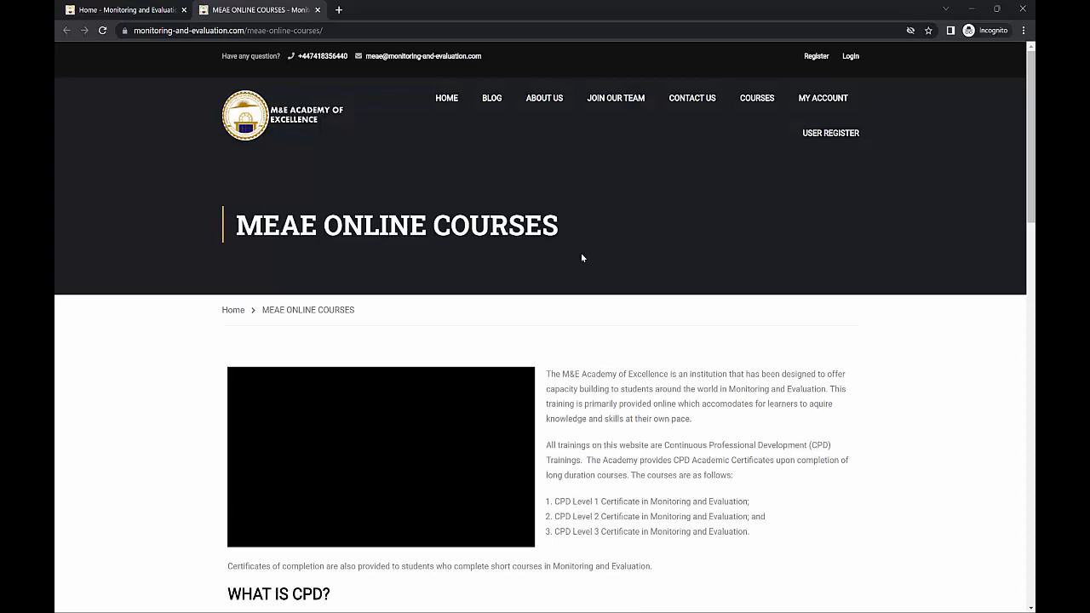
scroll("down", 3)
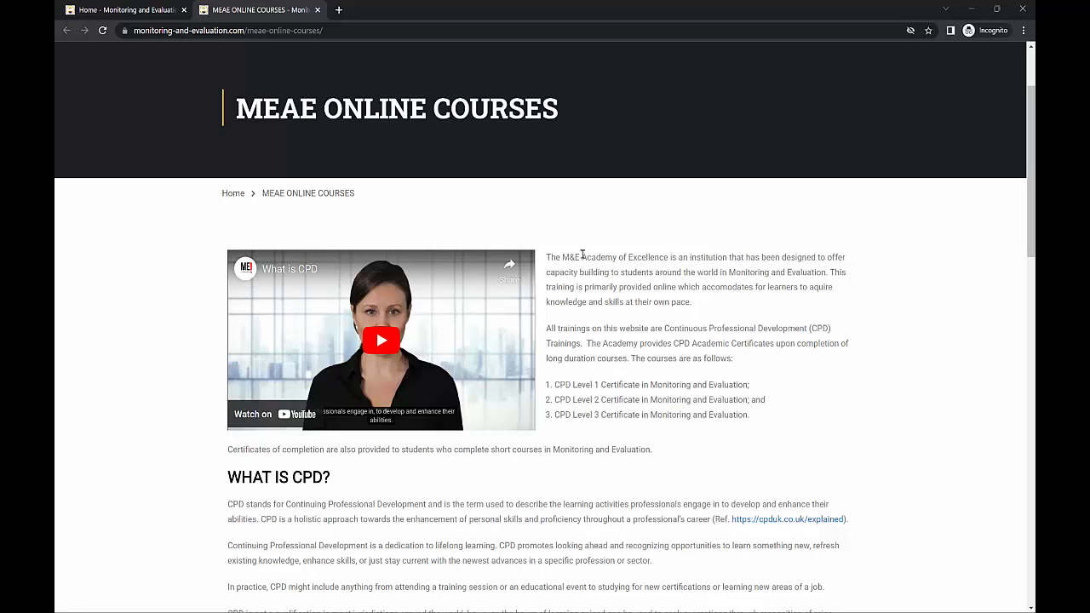
mouse_move(728, 275)
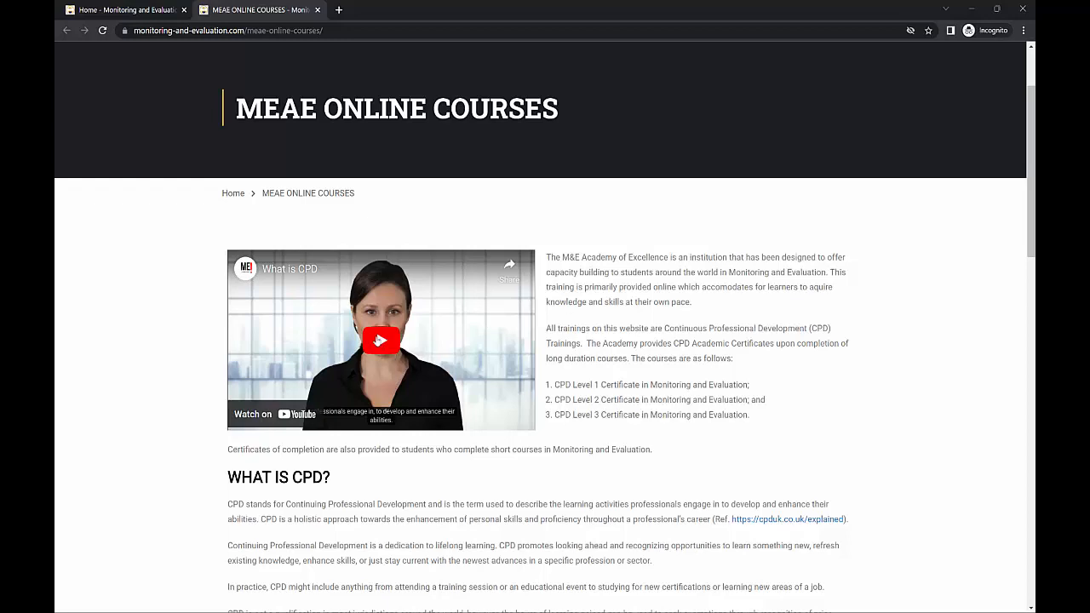
scroll("down", 3)
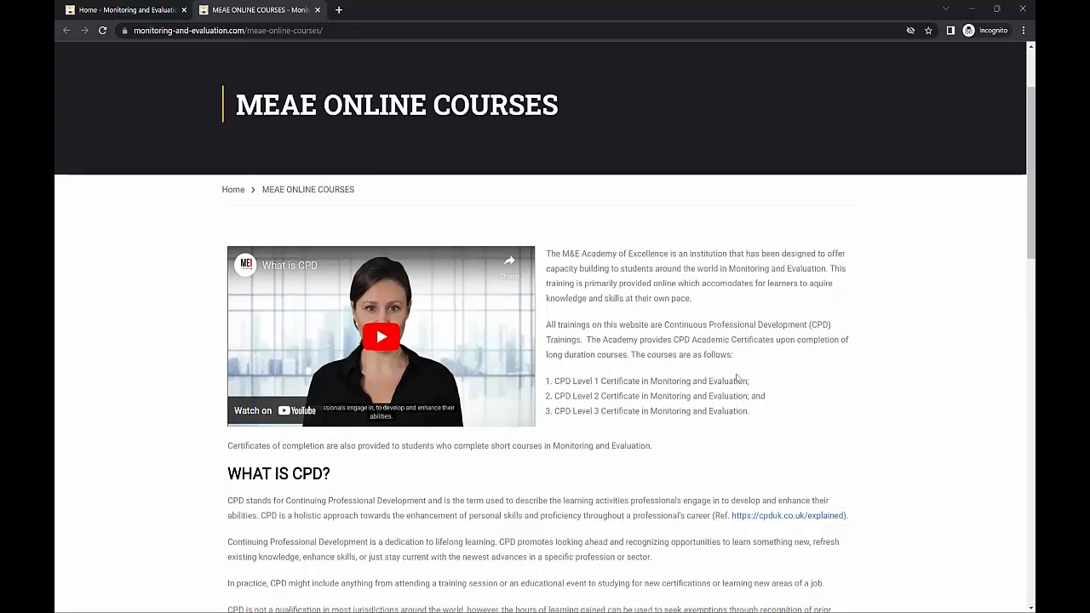
scroll("down", 3)
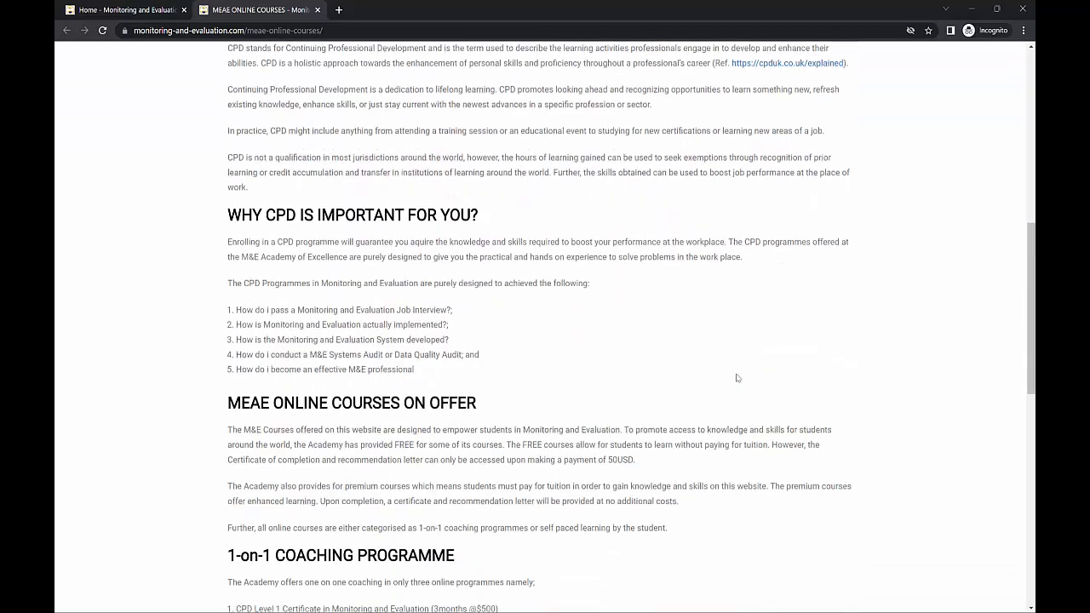
scroll("down", 3)
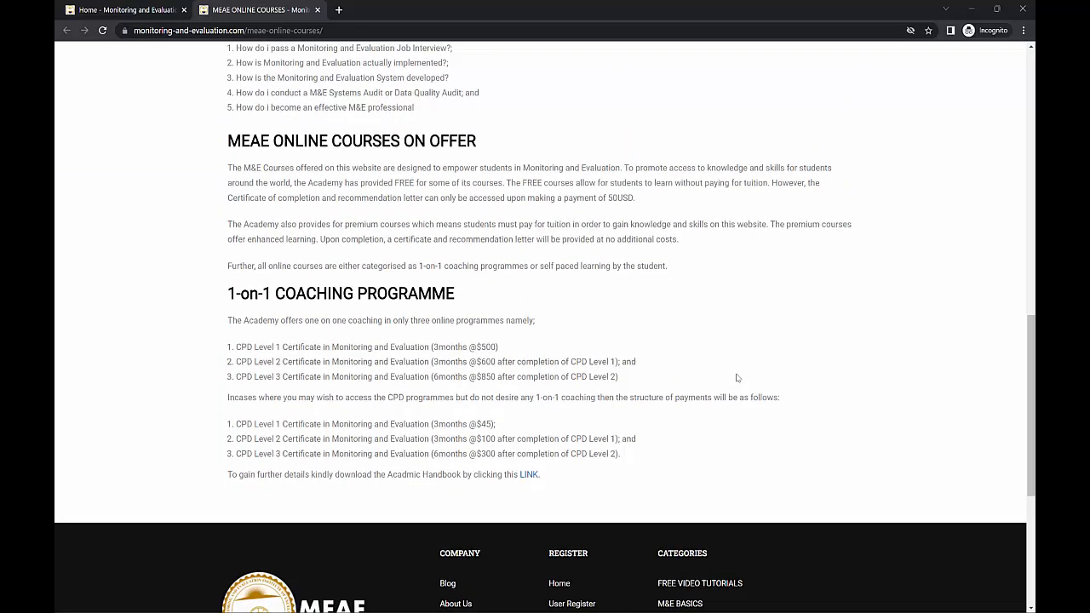
scroll("down", 3)
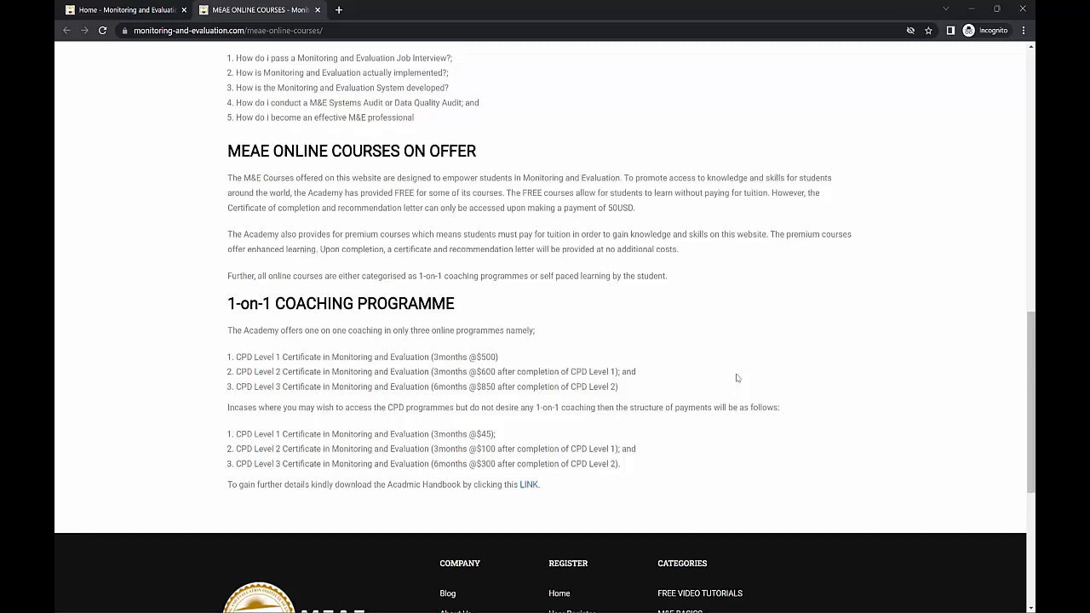
scroll("up", 3)
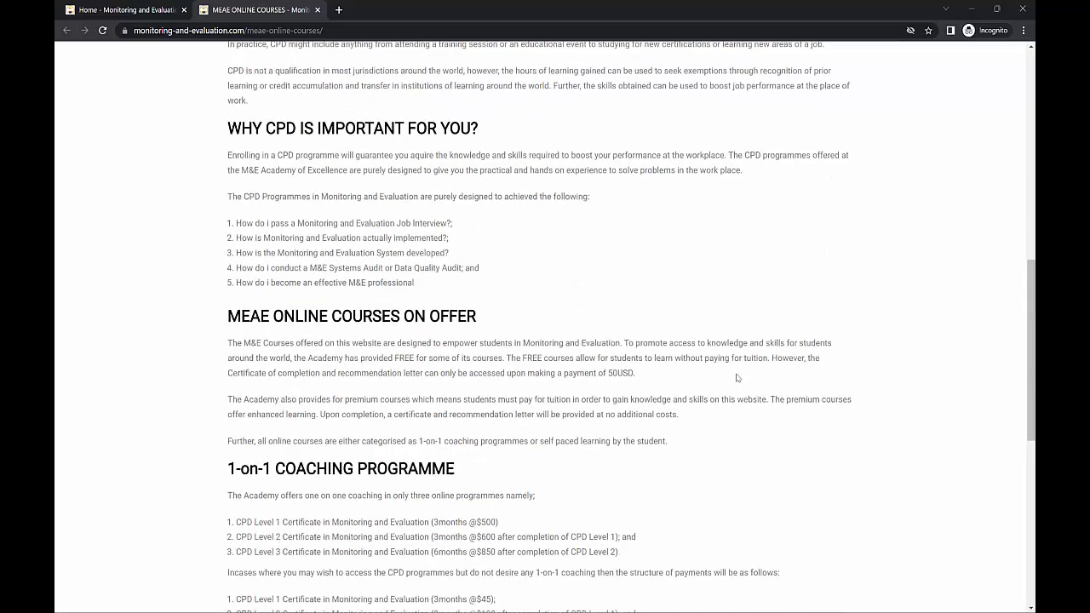
mouse_move(429, 335)
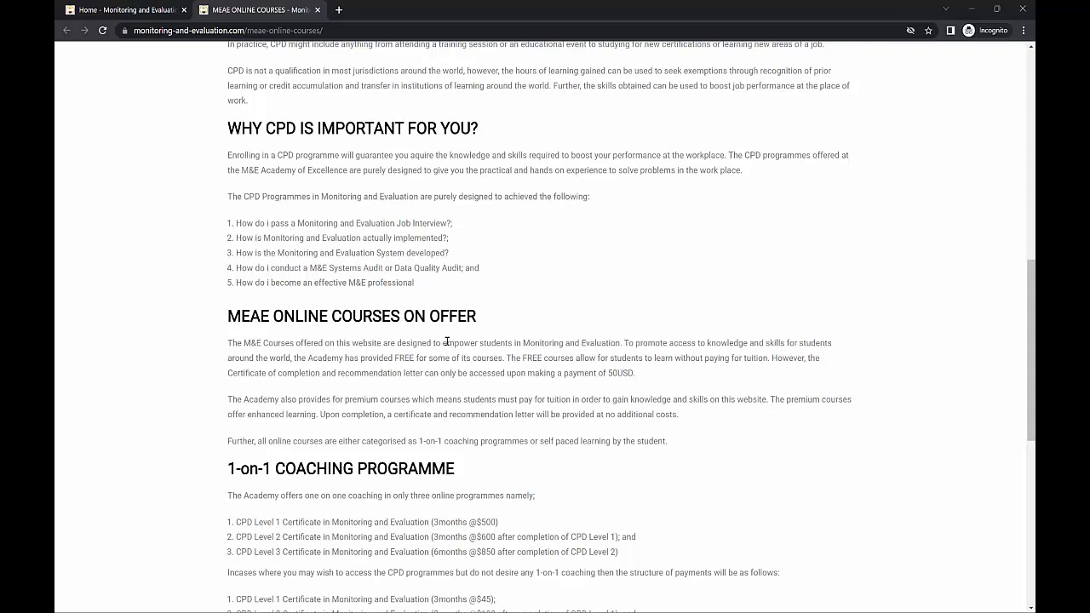
mouse_move(290, 473)
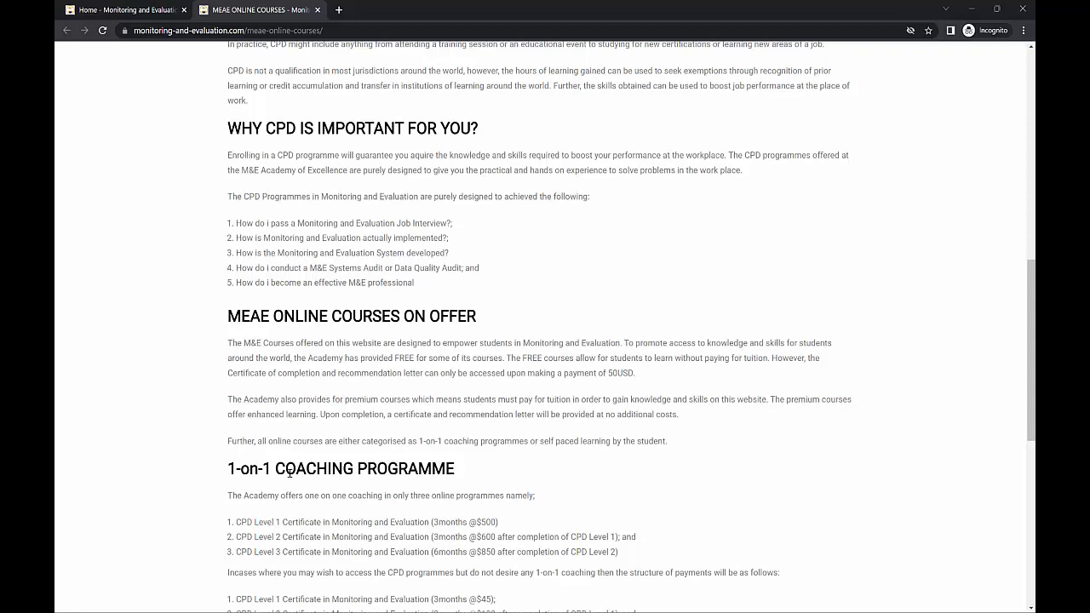
Highlight the 1-on-1 coaching fee details, then clear the selection.
scroll("down", 3)
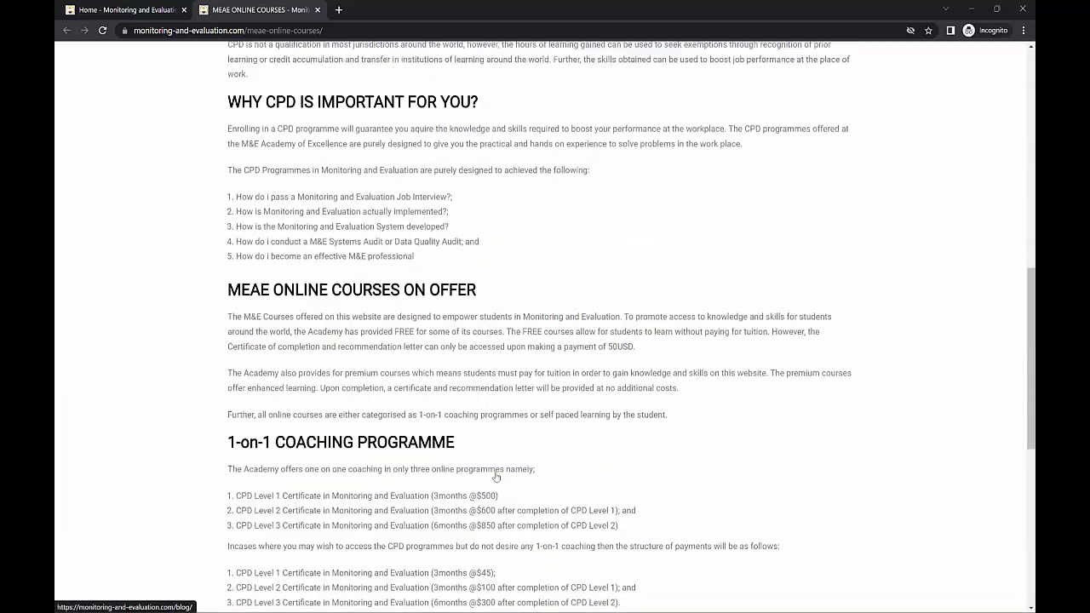
scroll("down", 3)
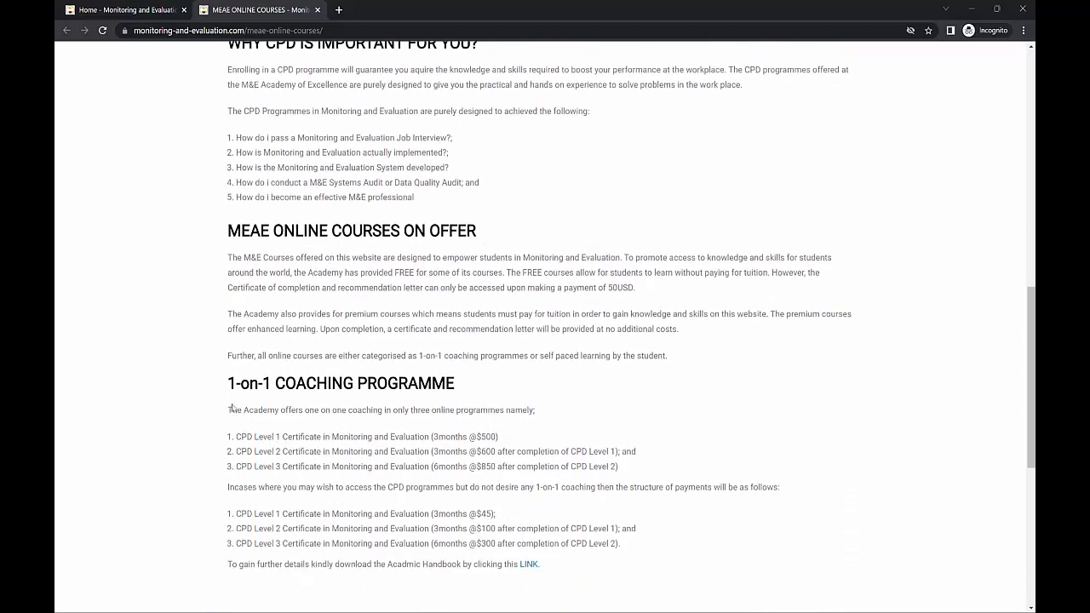
left_click_drag(229, 409, 434, 467)
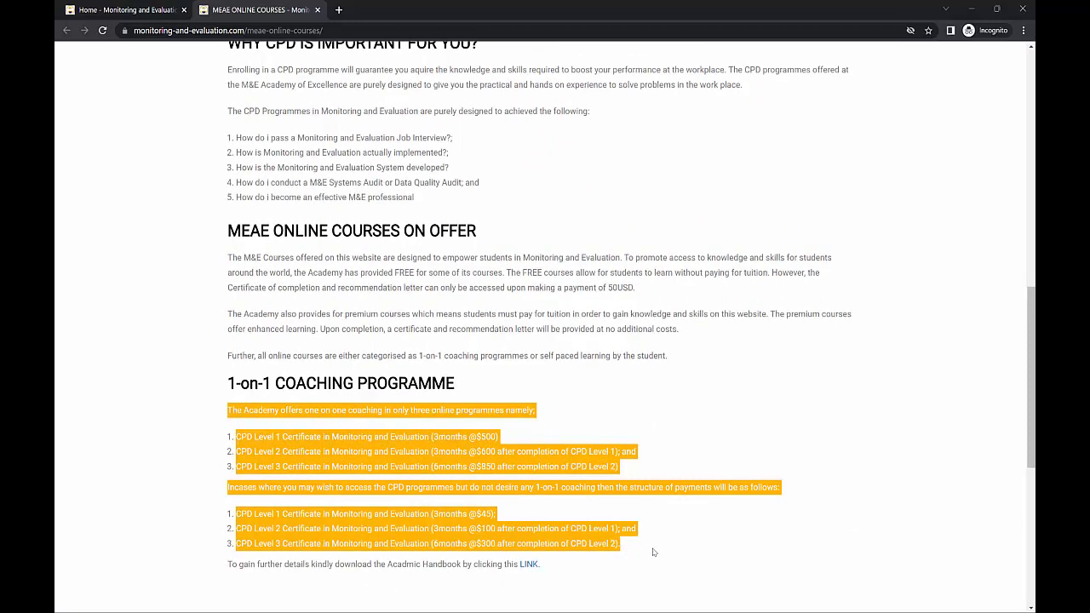
left_click(592, 507)
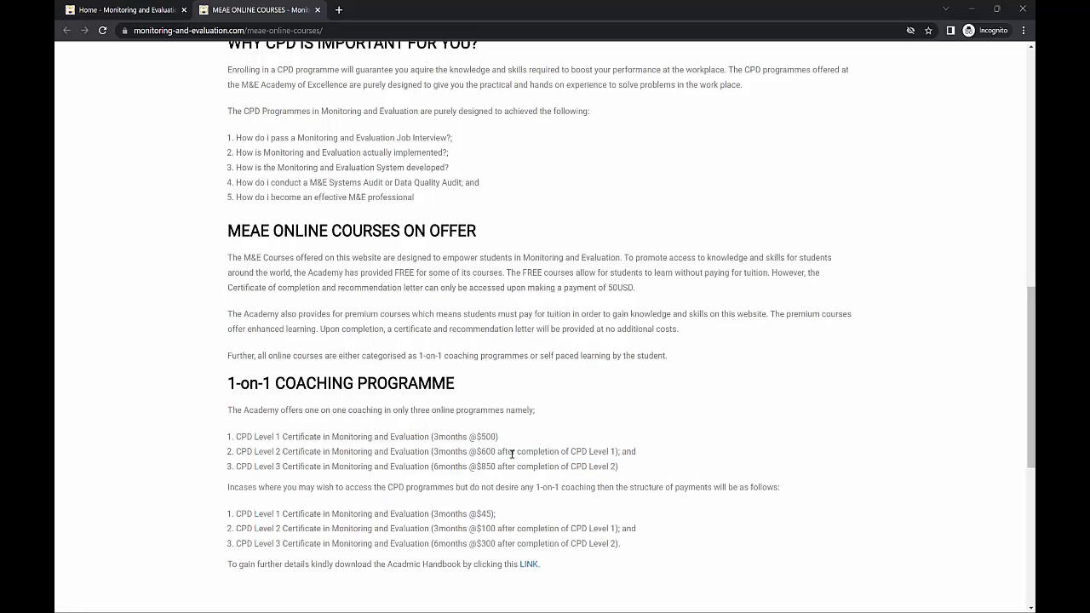
mouse_move(513, 500)
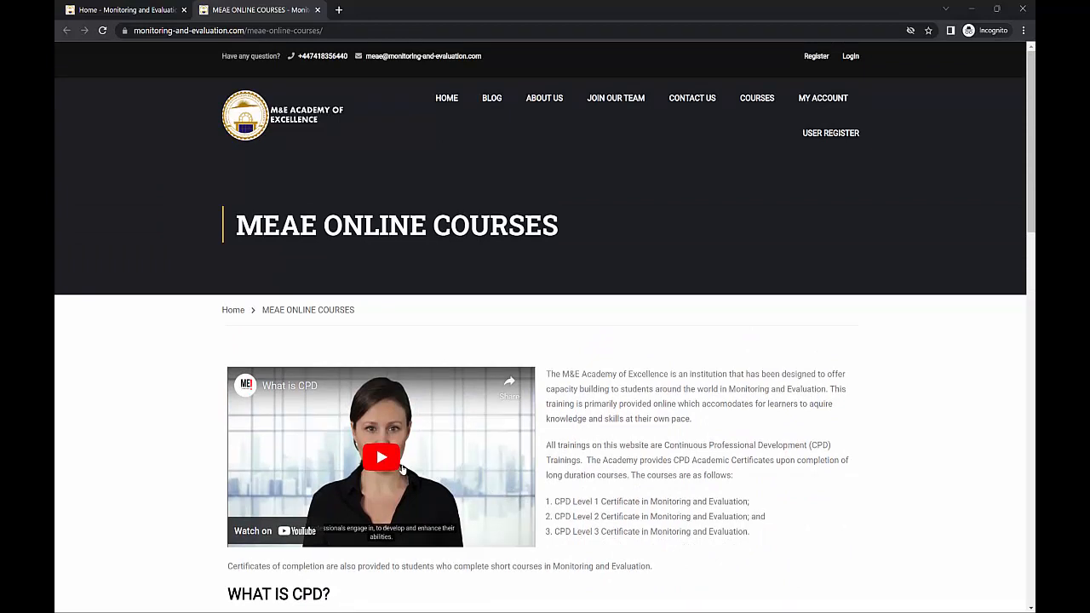
mouse_move(612, 517)
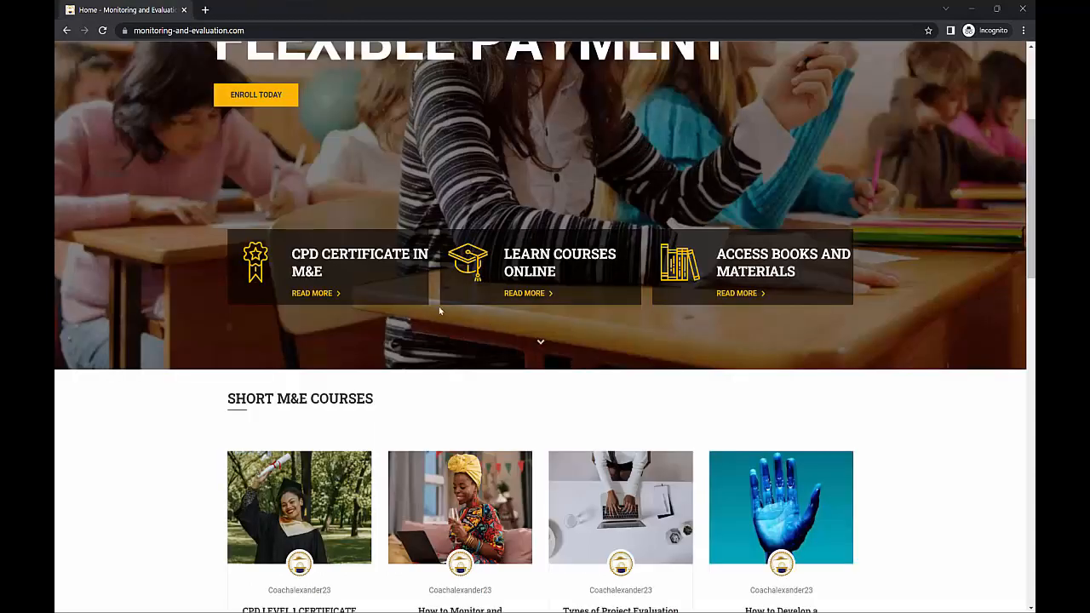
Scroll up and right-click the 1-on-1 coaching link to open it in a new tab.
scroll("up", 3)
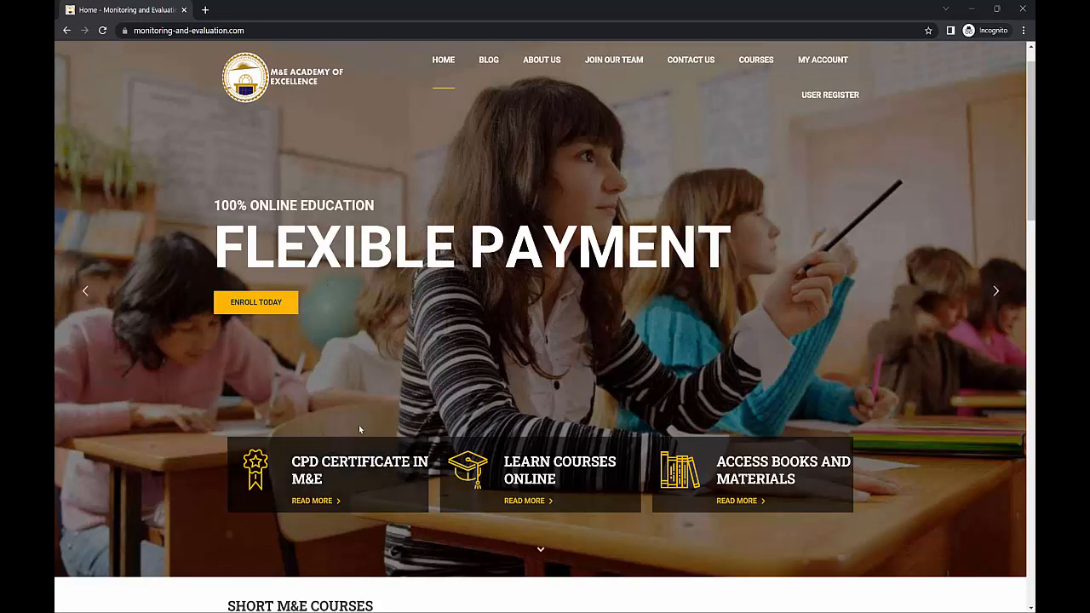
right_click(312, 500)
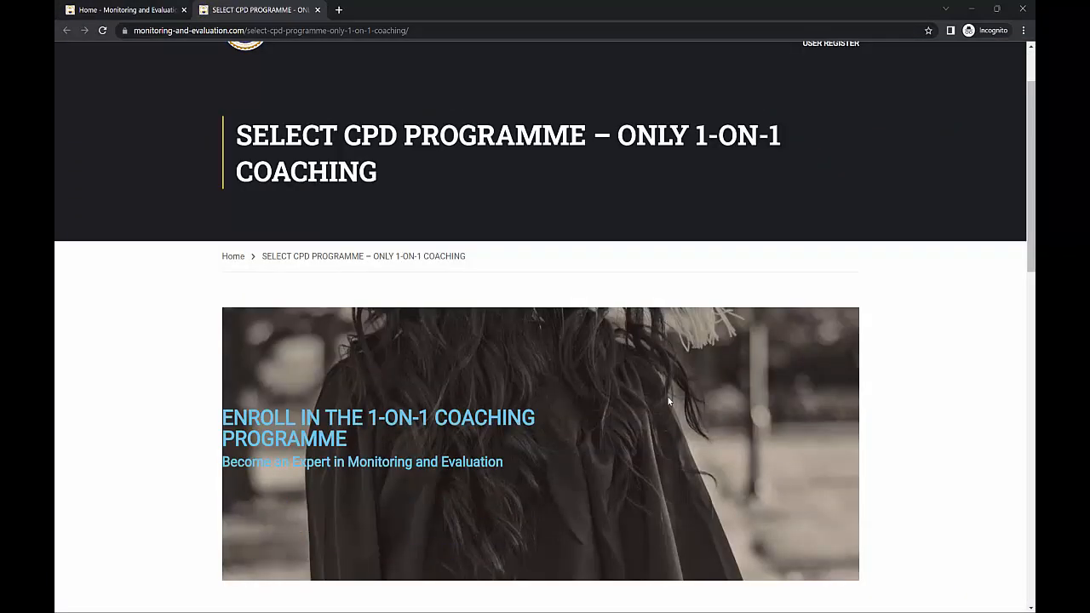
scroll("down", 3)
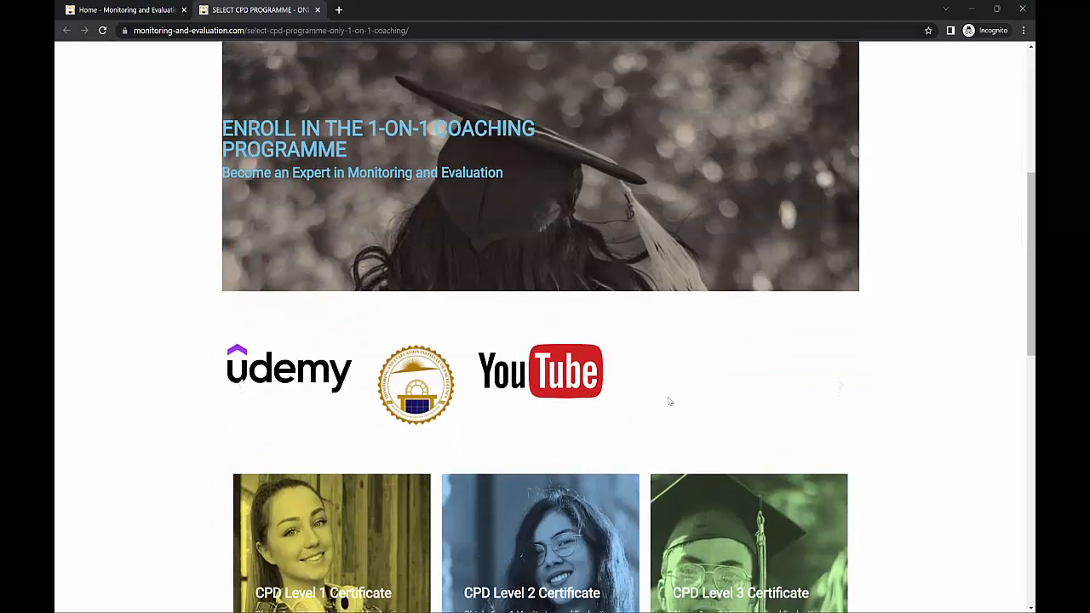
scroll("down", 3)
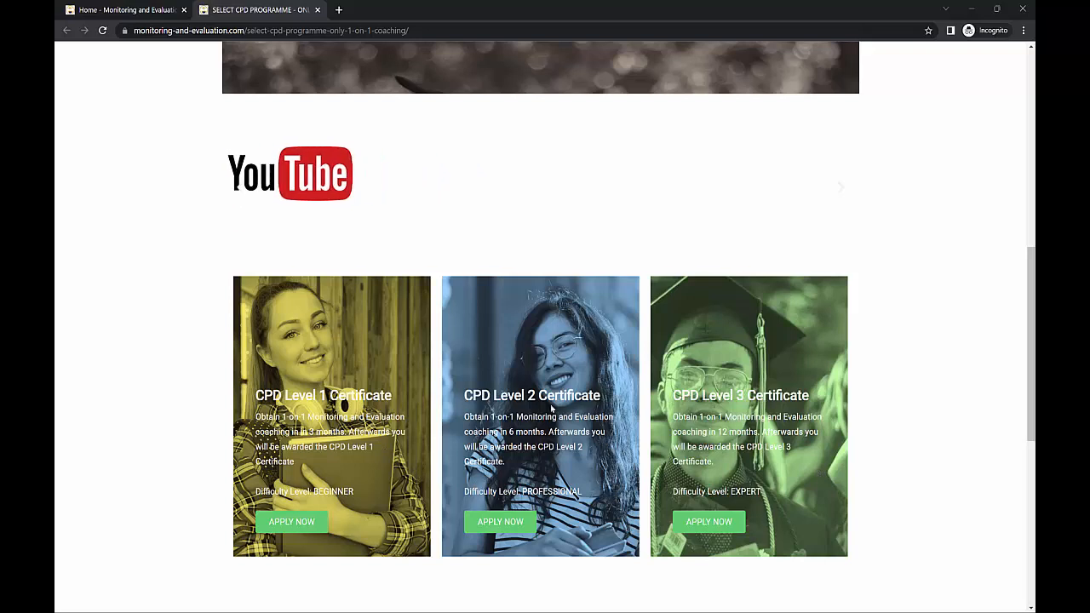
mouse_move(454, 387)
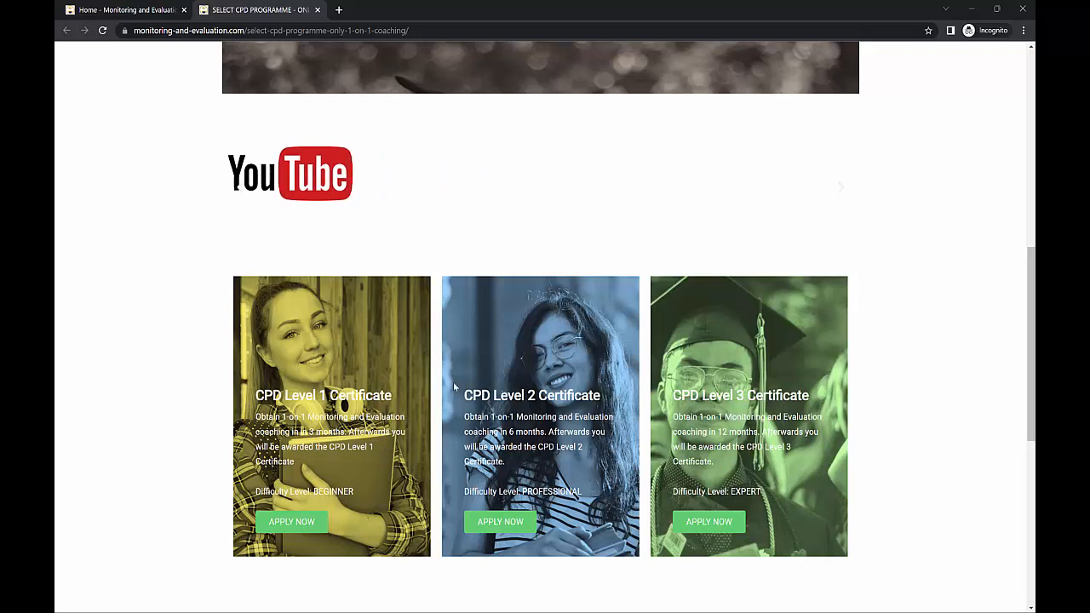
mouse_move(849, 464)
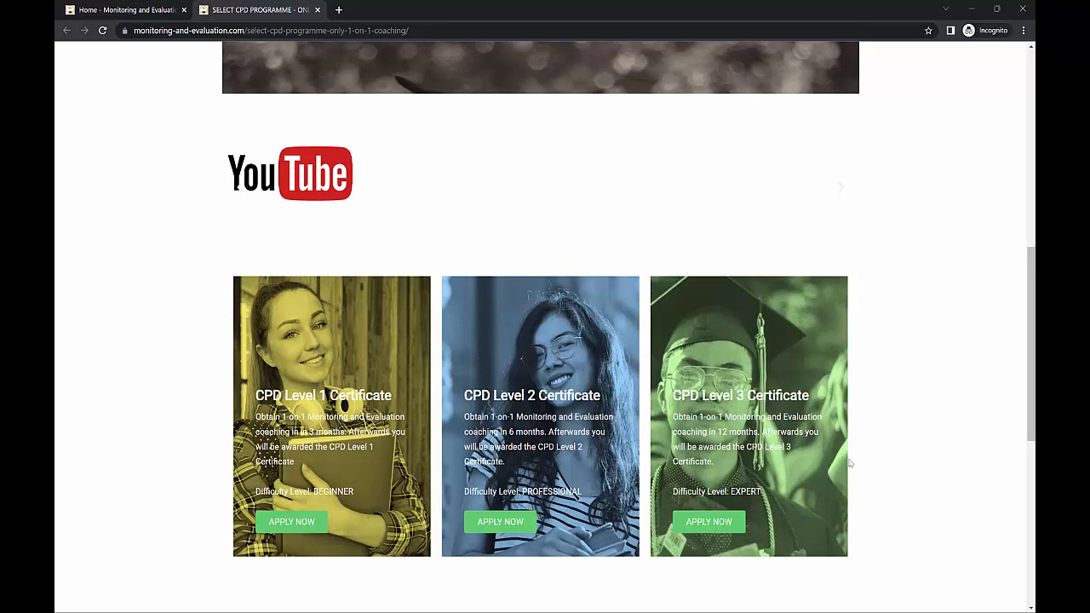
scroll("down", 3)
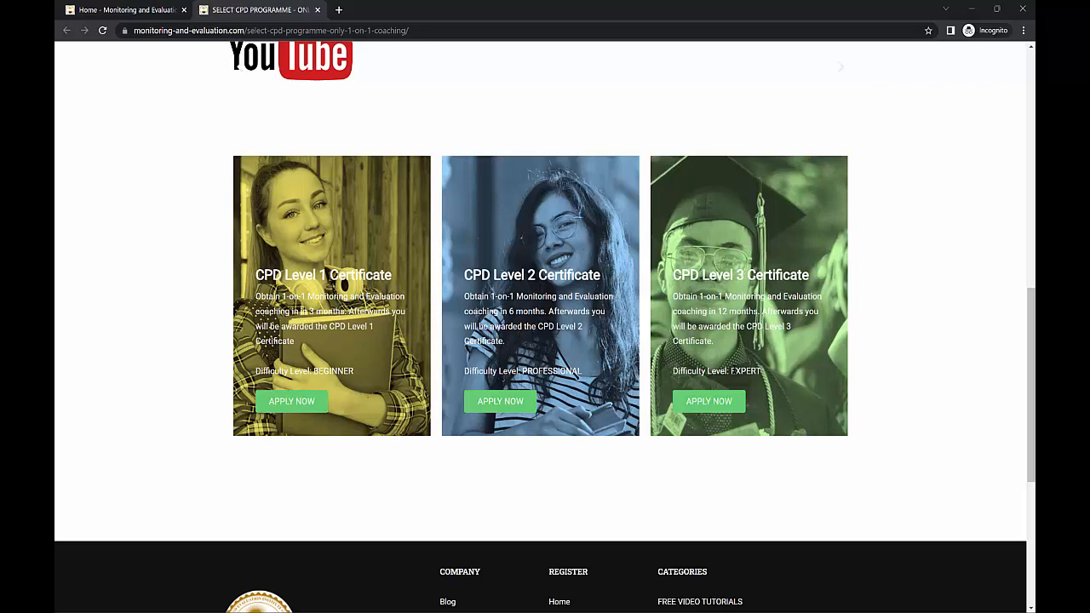
mouse_move(756, 281)
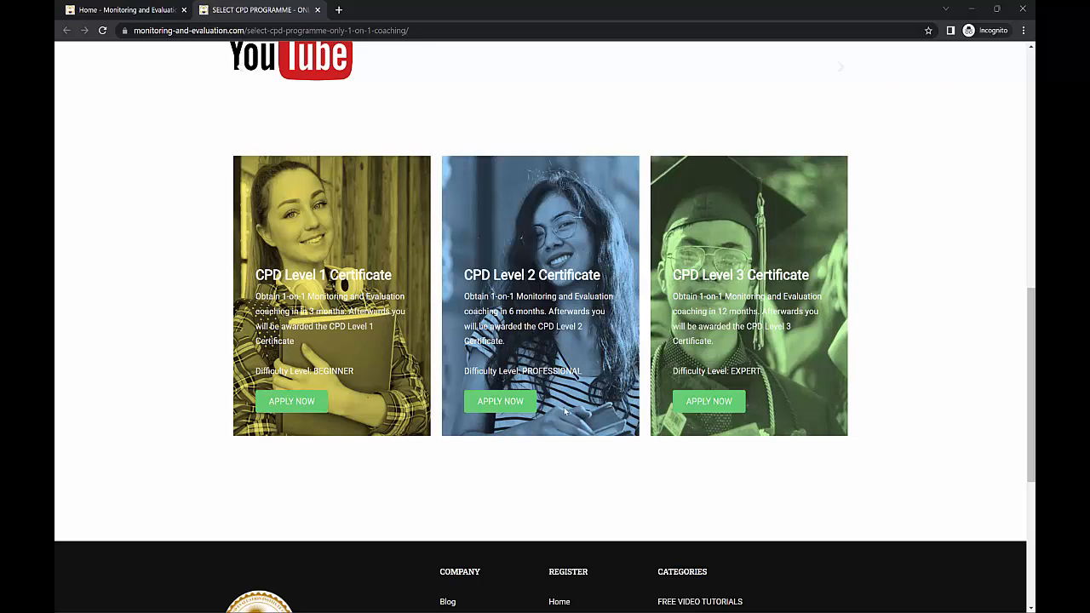
mouse_move(616, 307)
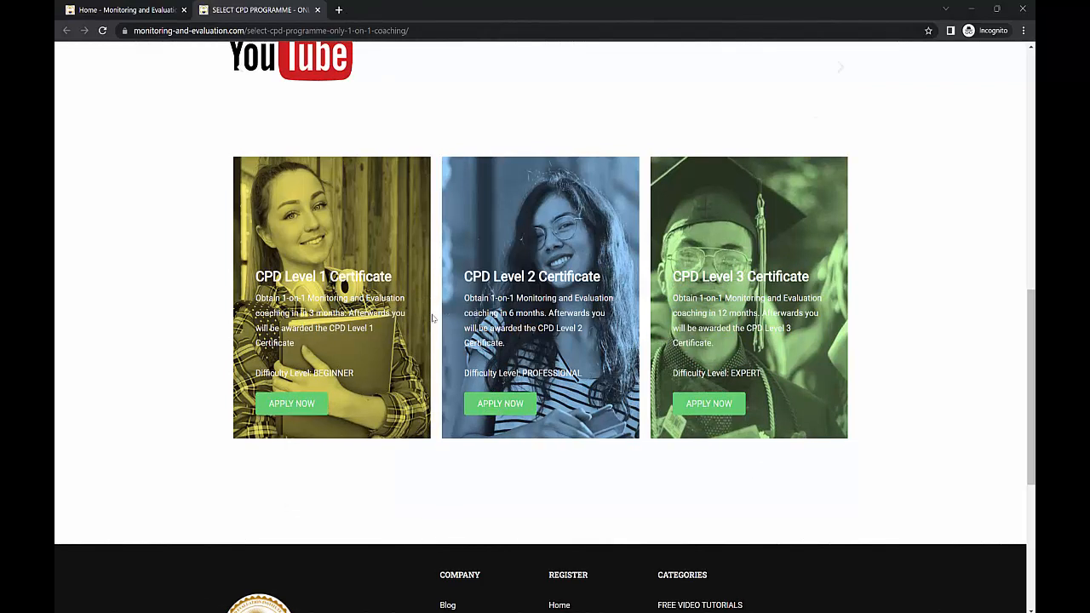
mouse_move(505, 390)
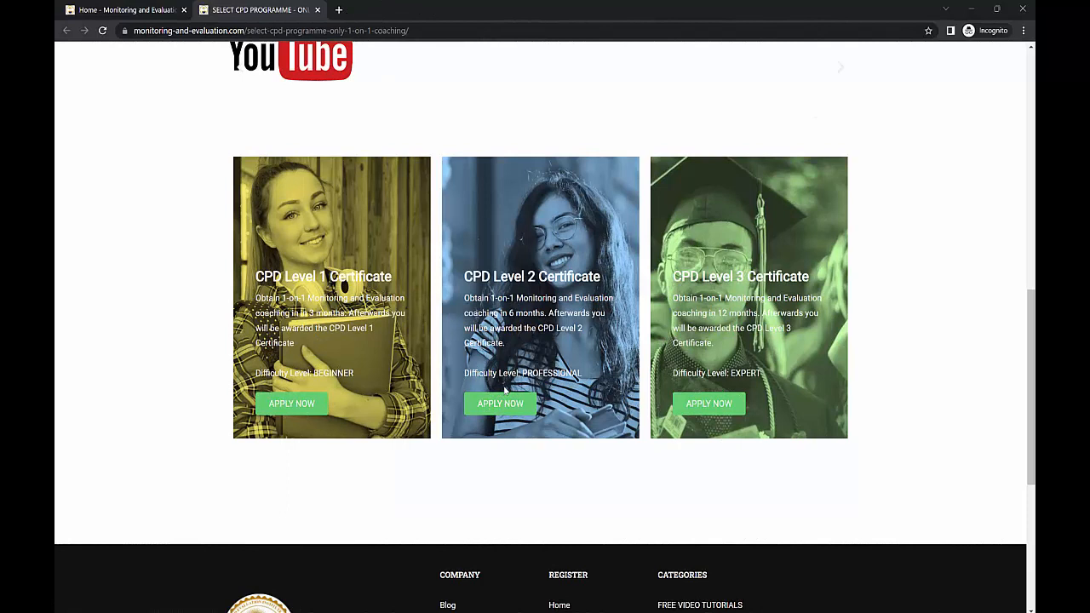
mouse_move(362, 348)
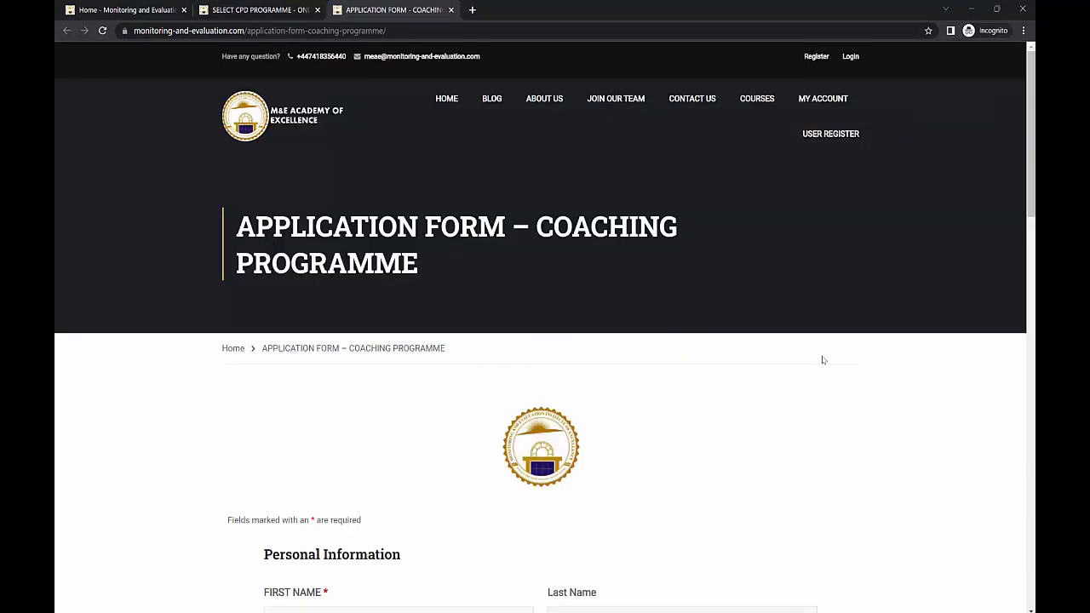
Review the coaching application form fields, then close the form tab.
scroll("down", 3)
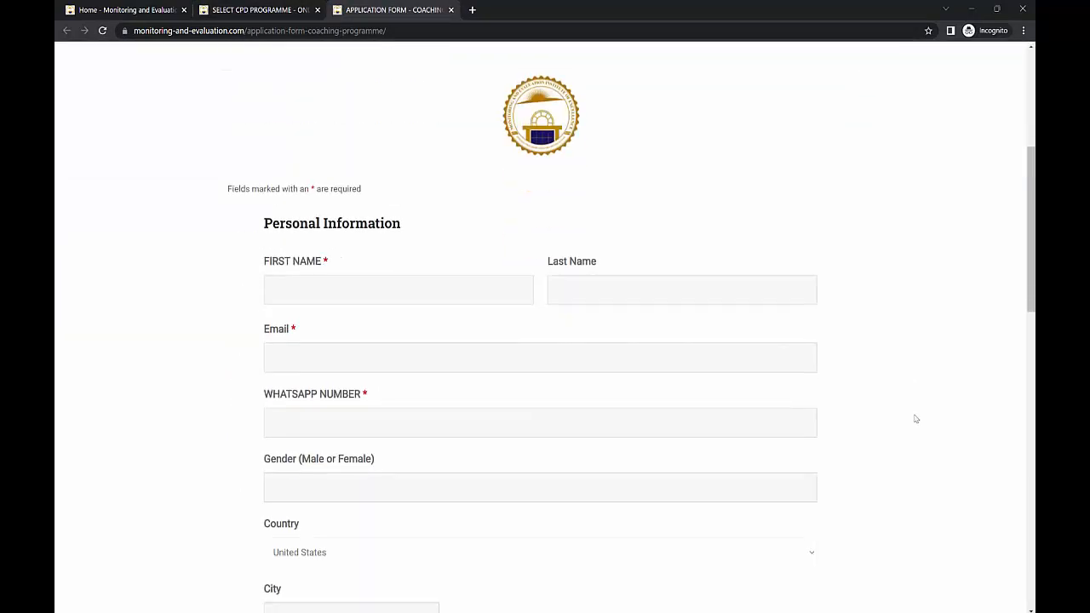
scroll("down", 3)
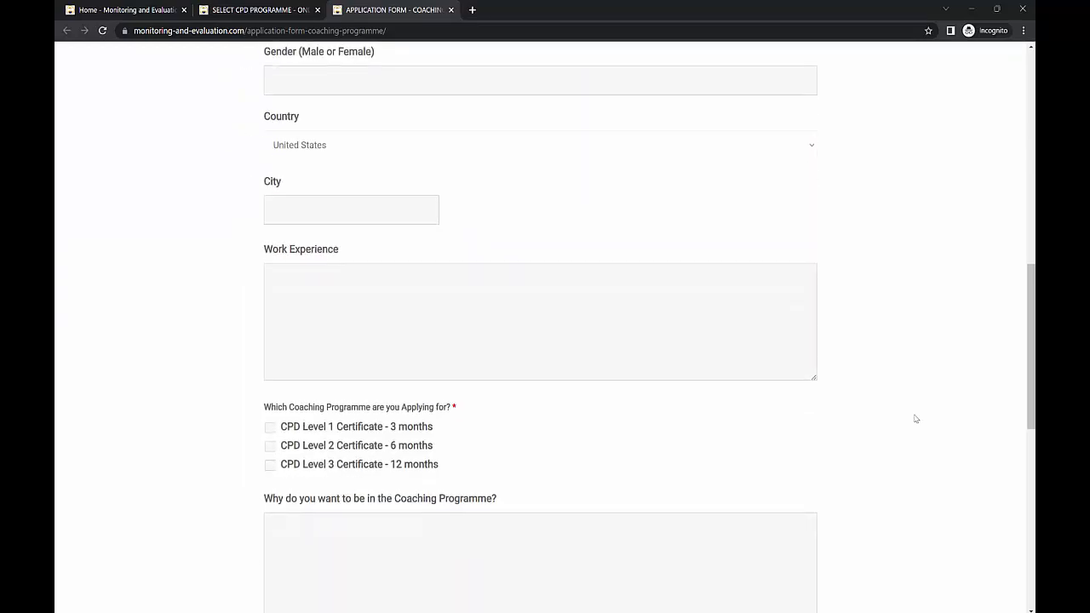
scroll("down", 3)
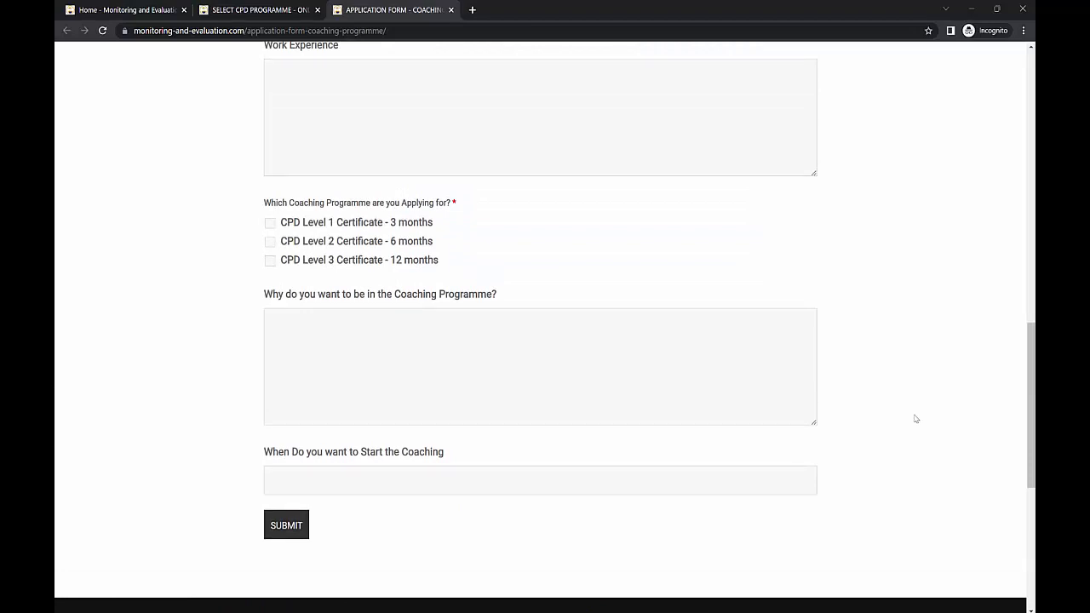
scroll("up", 3)
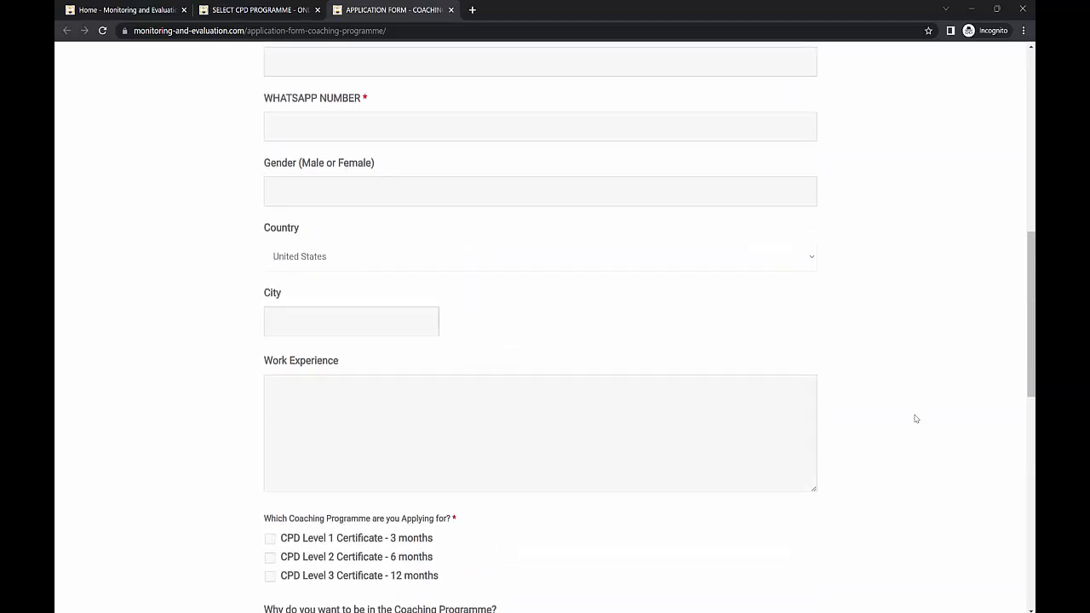
scroll("up", 3)
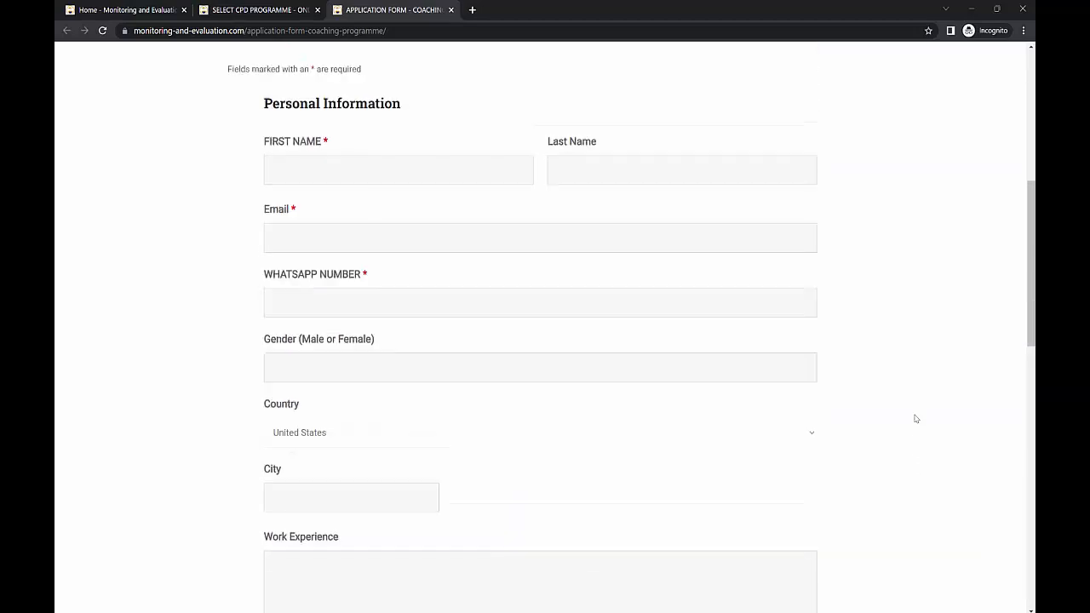
scroll("up", 3)
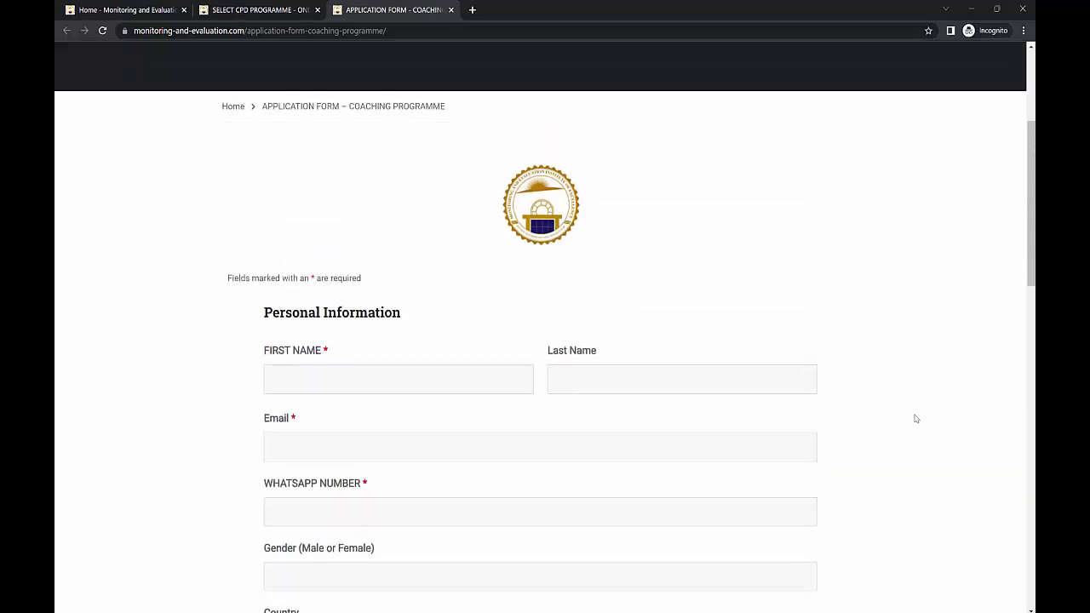
scroll("down", 3)
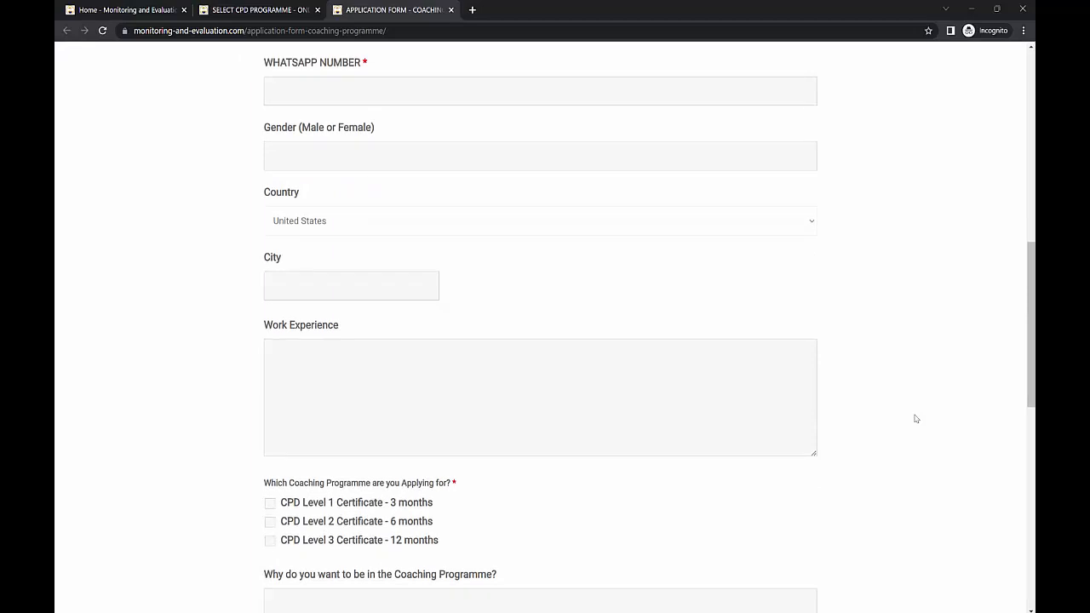
scroll("down", 3)
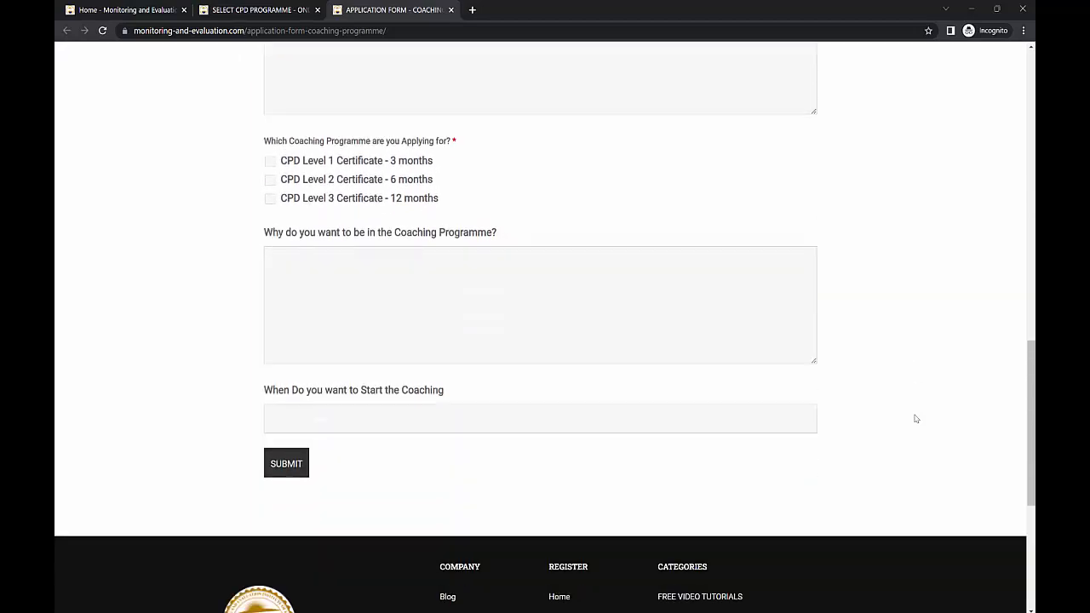
scroll("down", 3)
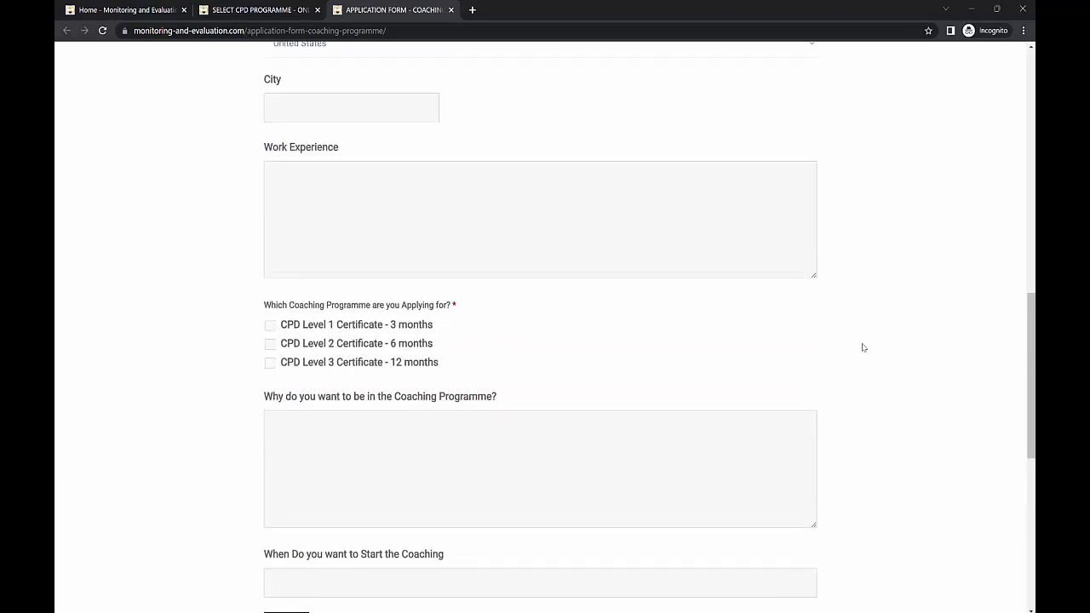
left_click(452, 10)
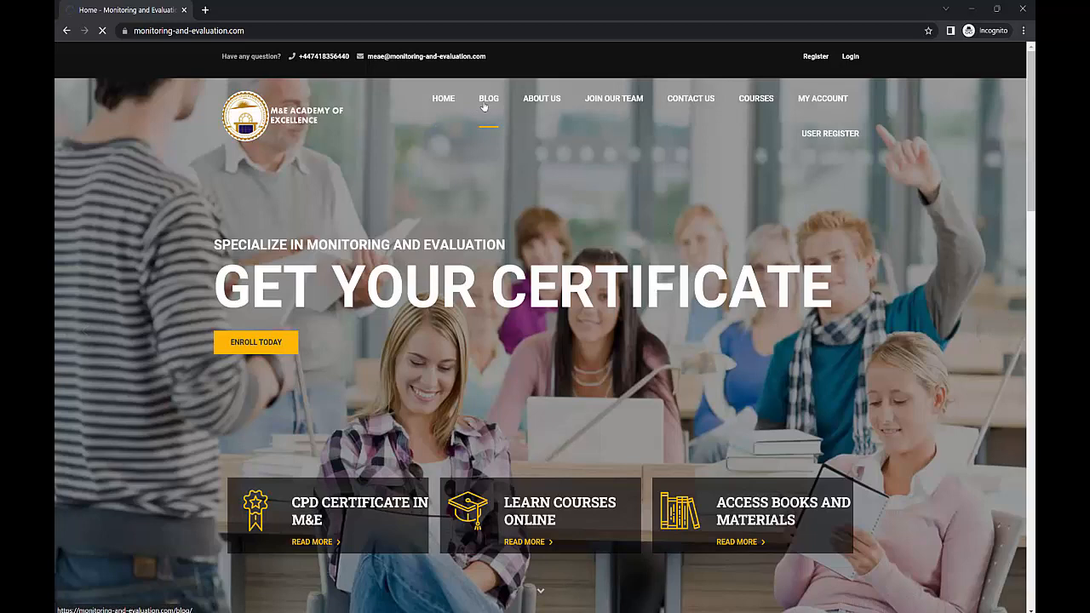
Browse the Blog posts, such as 'How to prepare for a Job Interview'.
left_click(492, 98)
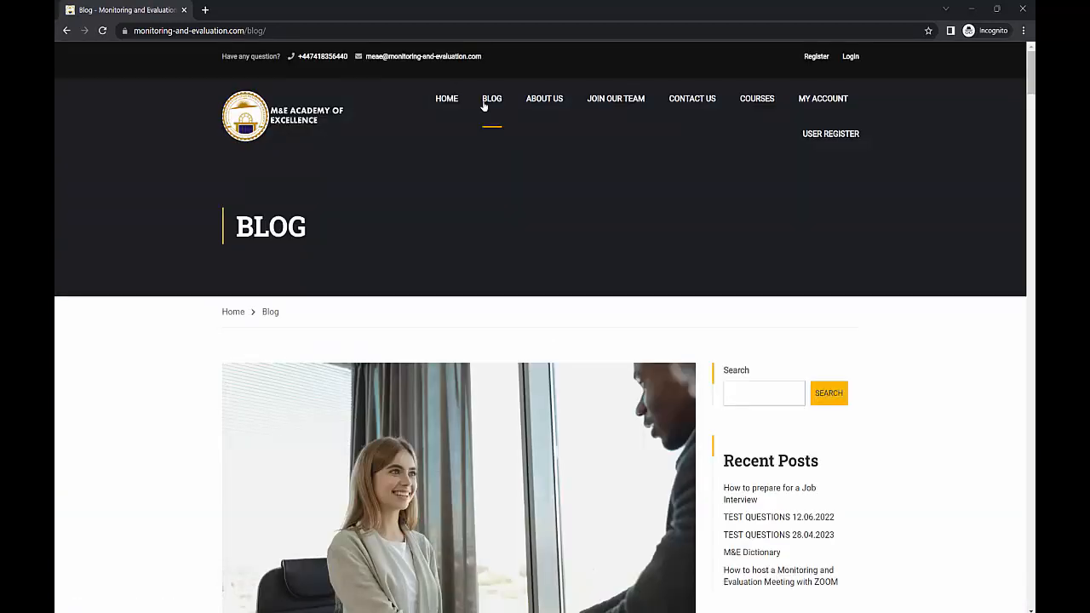
scroll("down", 3)
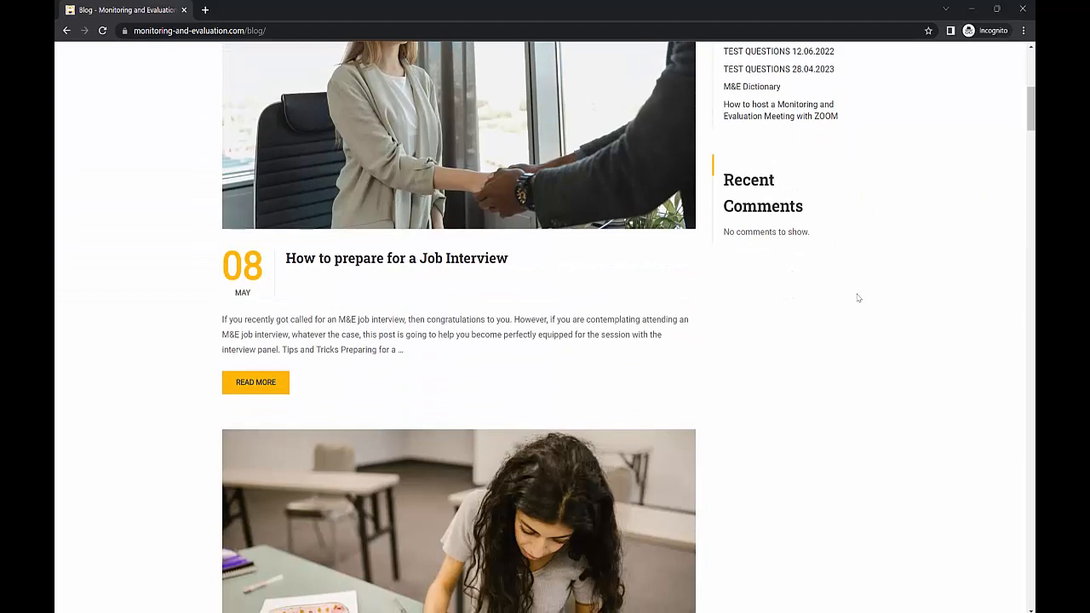
scroll("down", 3)
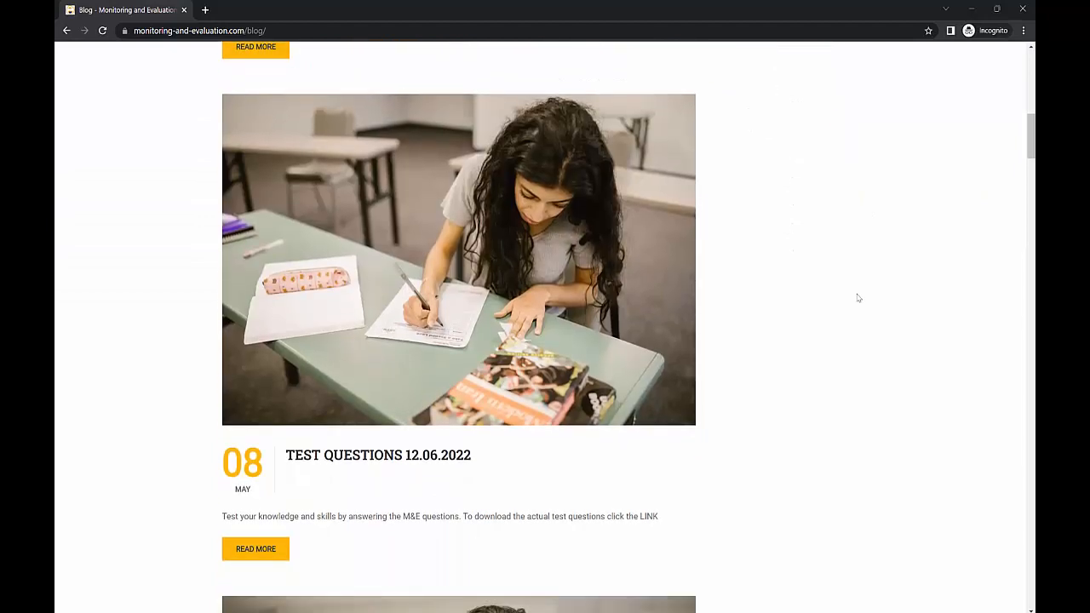
scroll("down", 3)
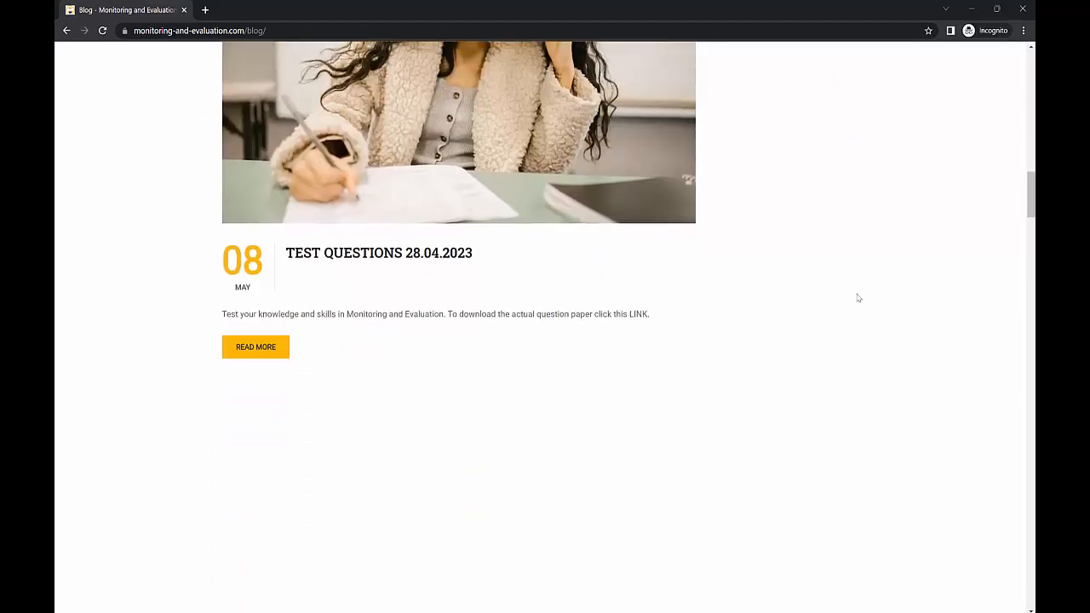
scroll("down", 3)
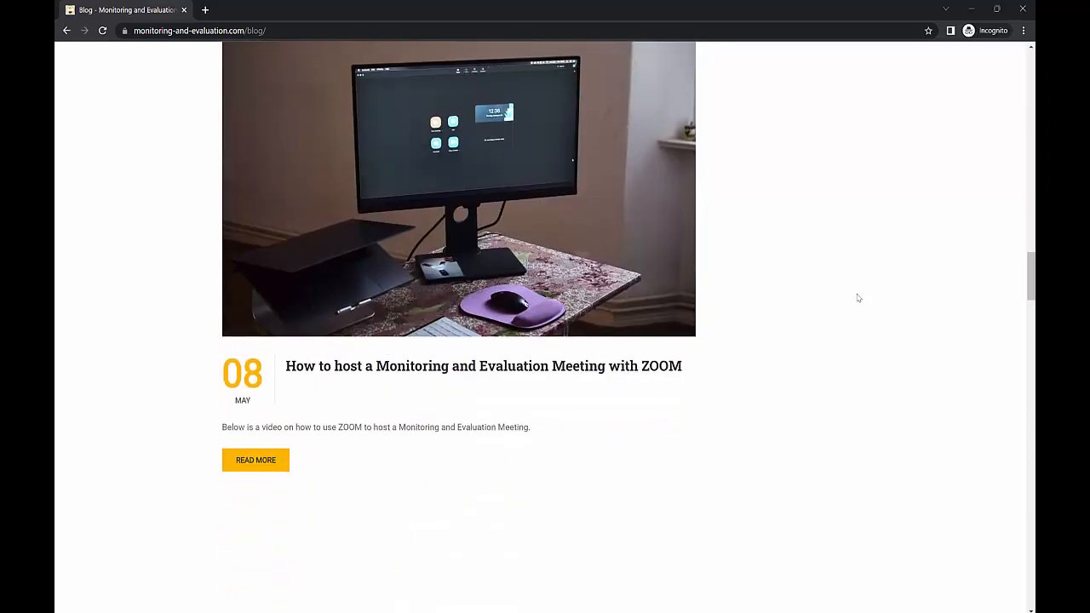
scroll("down", 3)
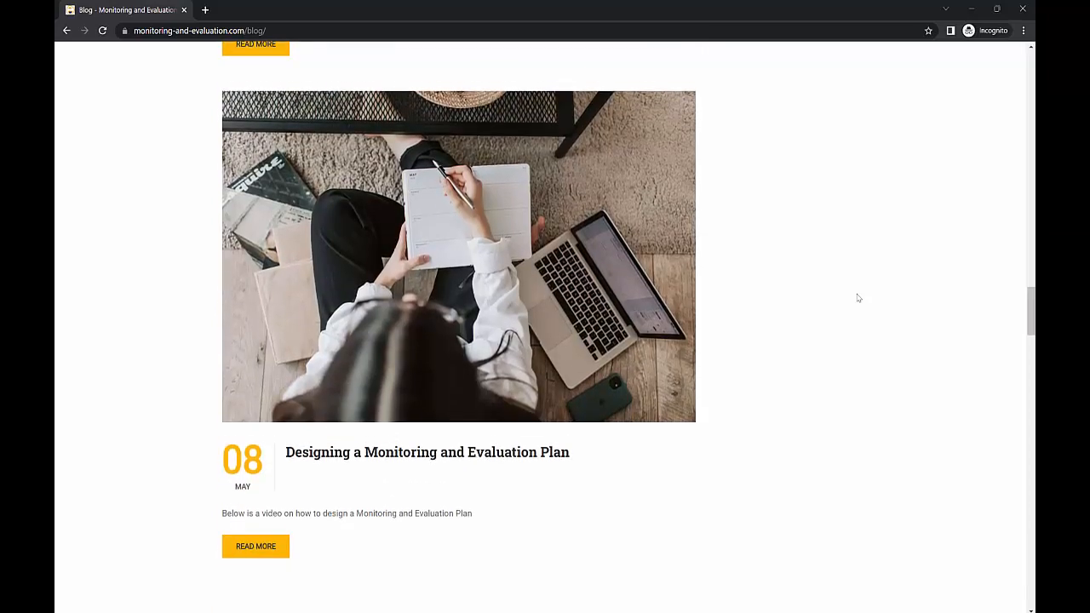
scroll("down", 3)
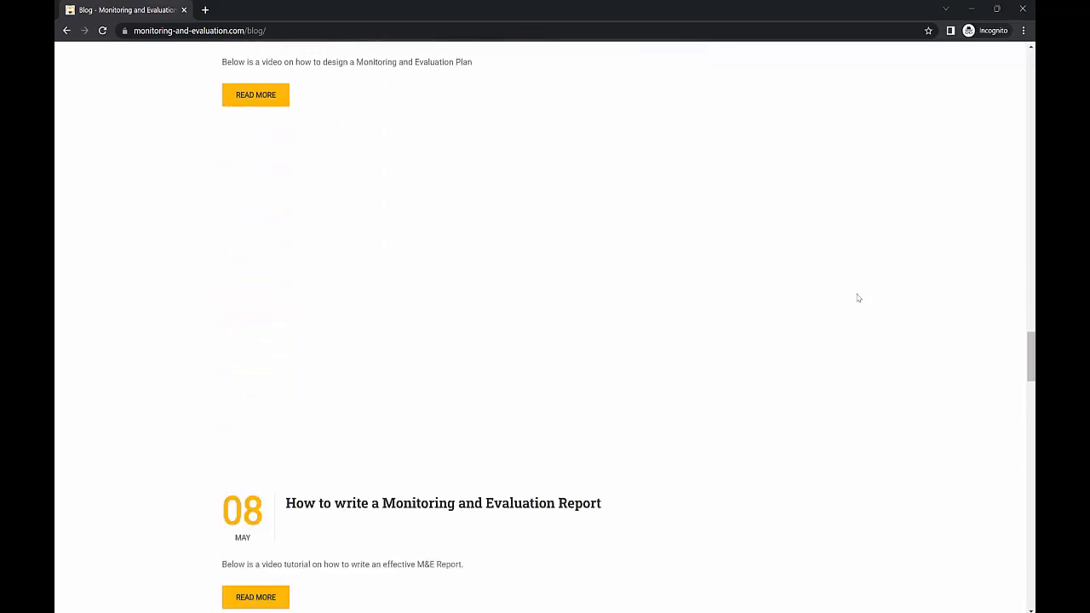
scroll("up", 3)
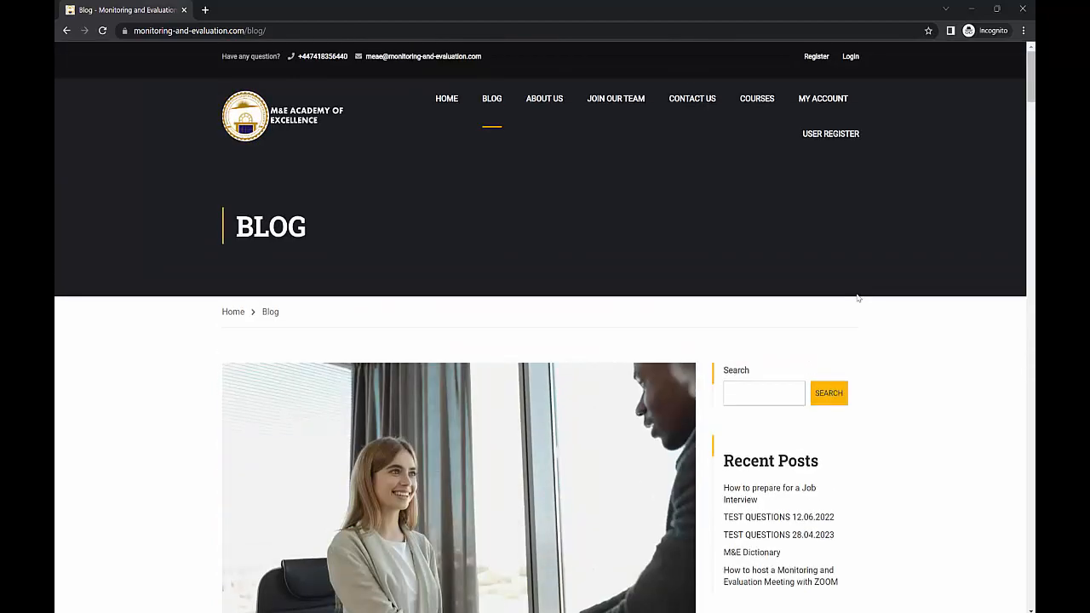
mouse_move(448, 99)
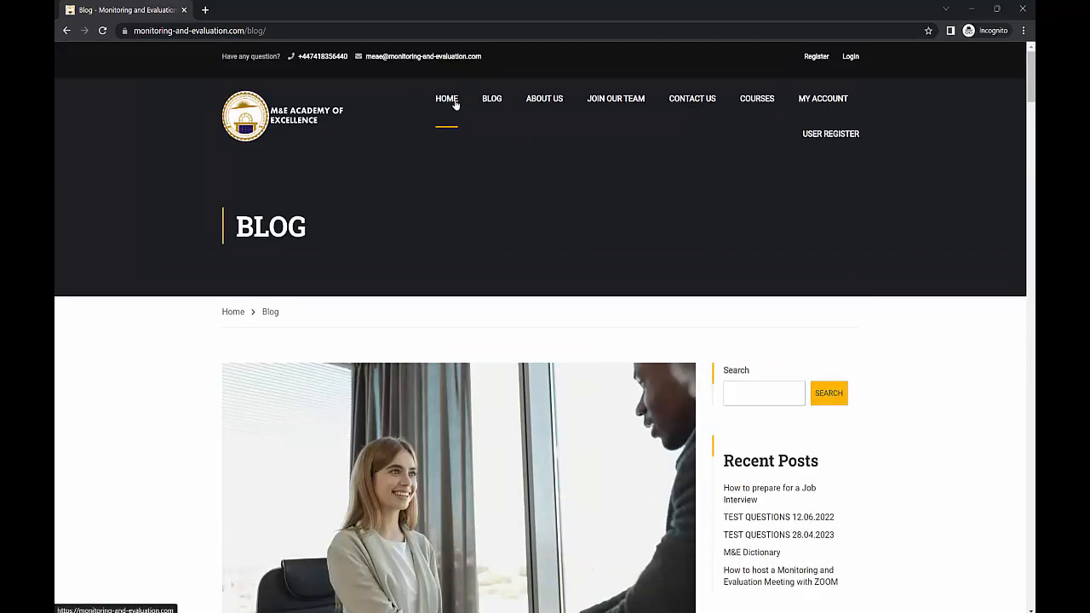
Use the HOME link, then scroll to Short M&E Courses and learner statistics.
left_click(446, 99)
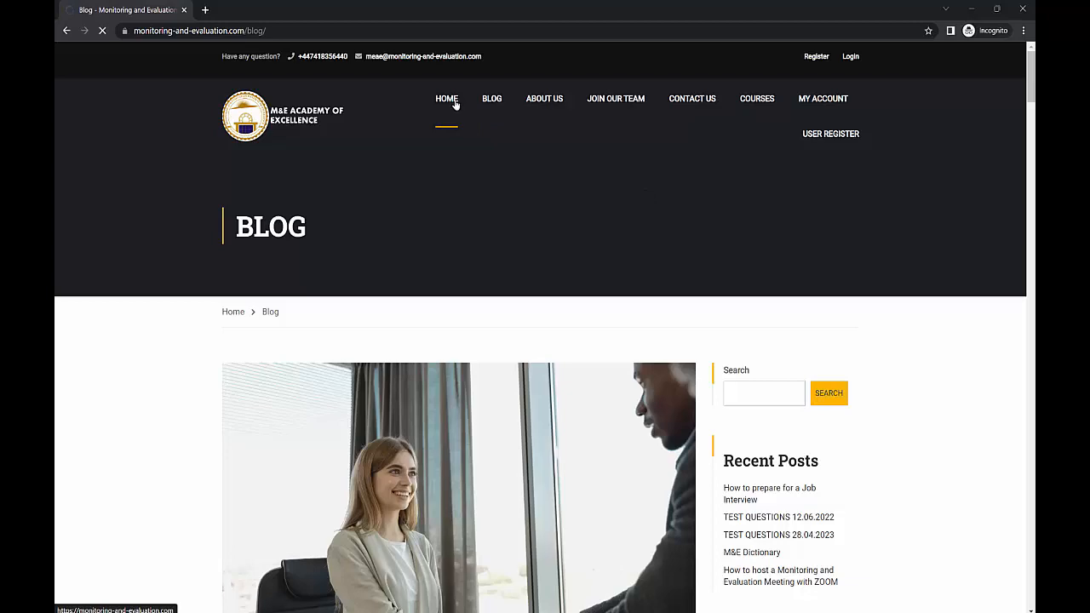
left_click(446, 98)
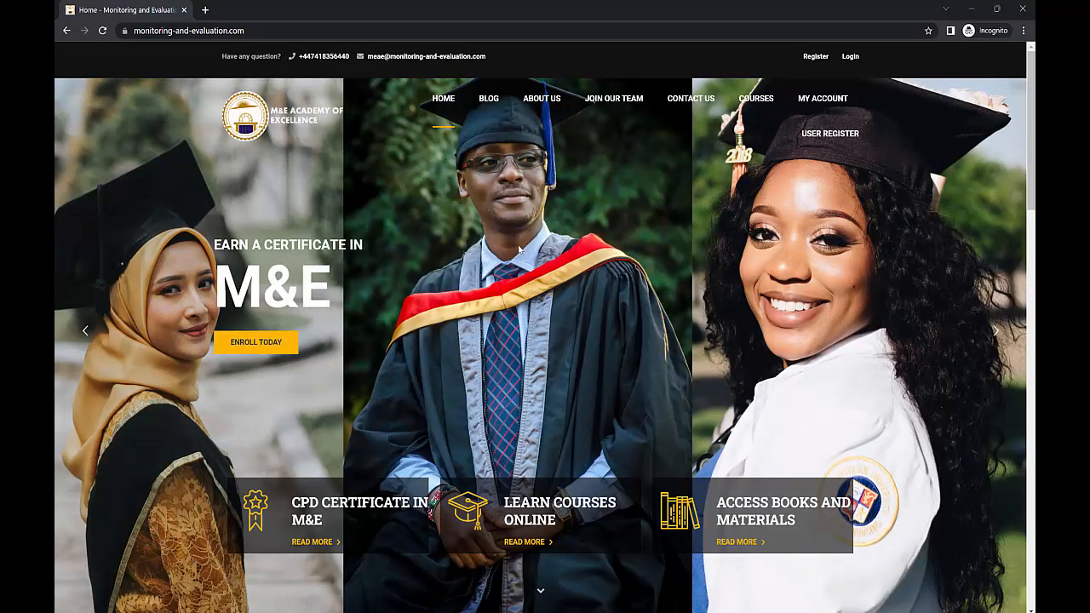
scroll("down", 3)
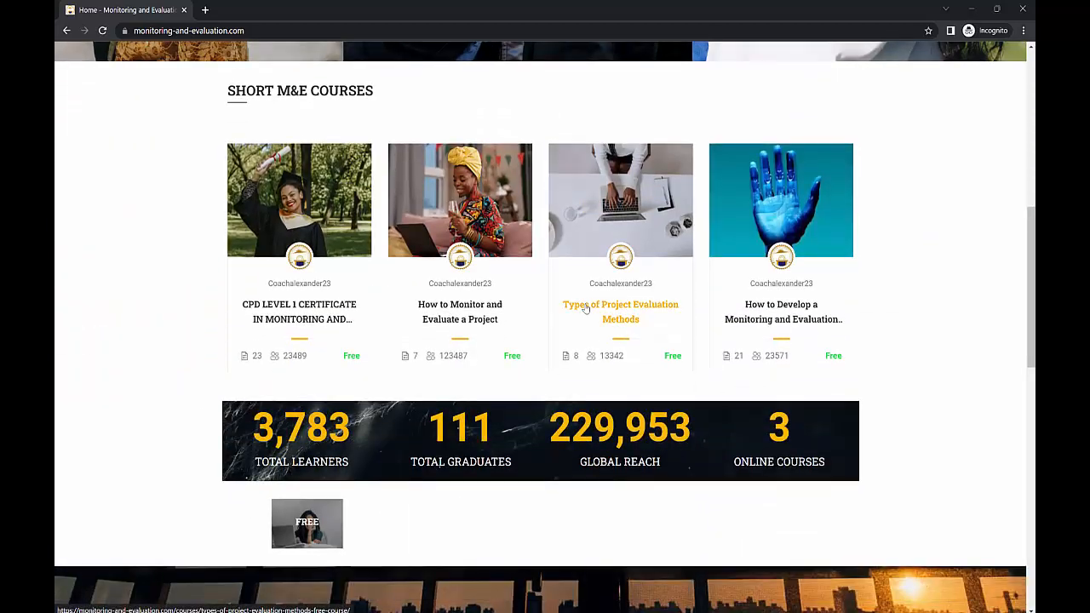